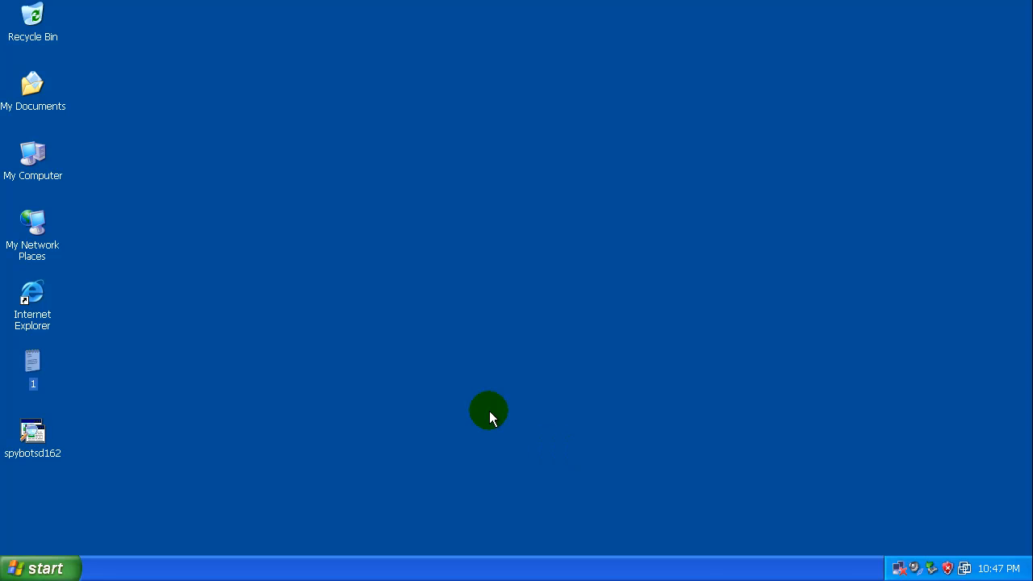
{"action": "mouse_move", "coordinate": [498, 402]}
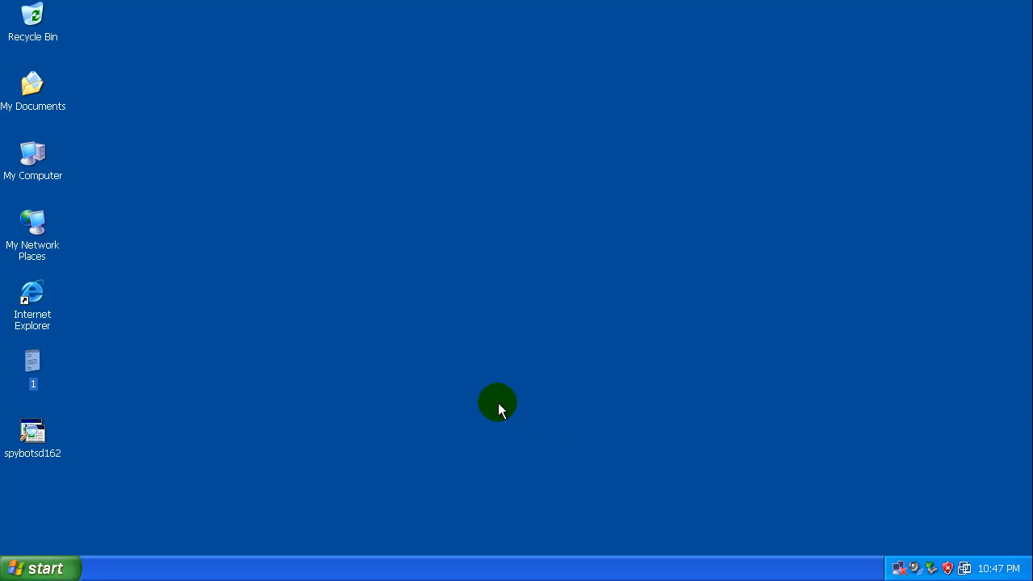
{"action": "mouse_move", "coordinate": [368, 429]}
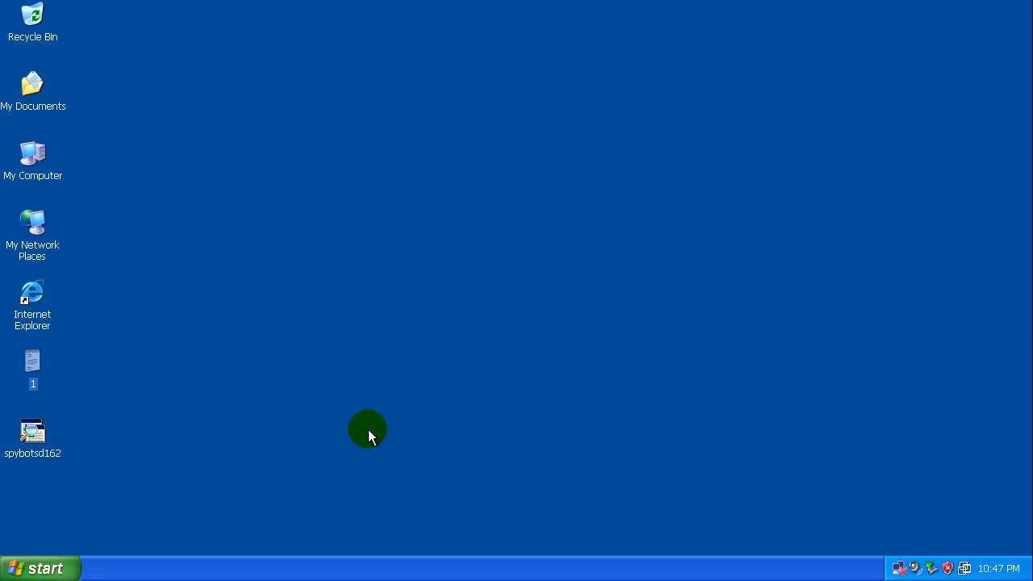
{"action": "mouse_move", "coordinate": [80, 464]}
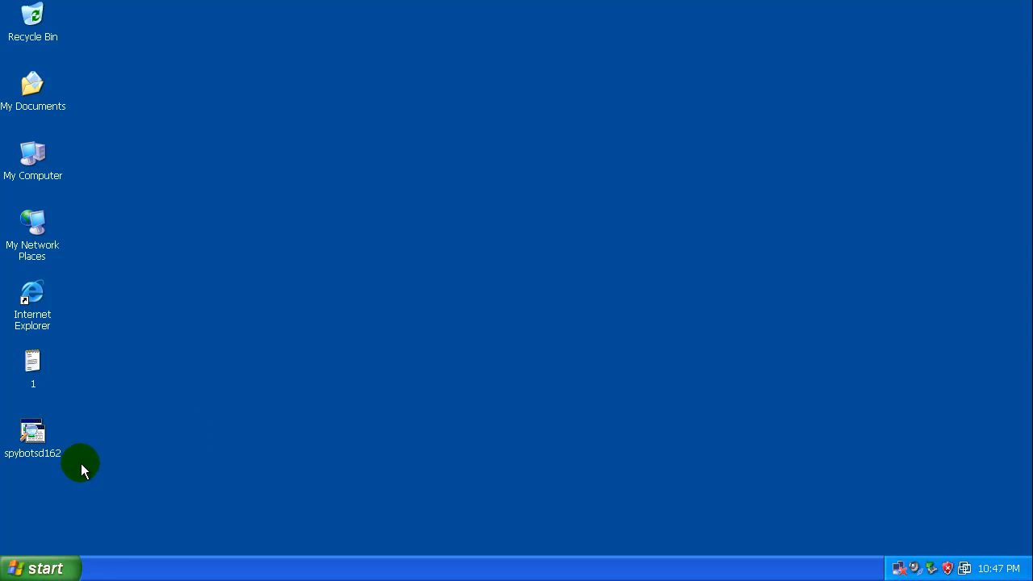
{"action": "mouse_move", "coordinate": [123, 480]}
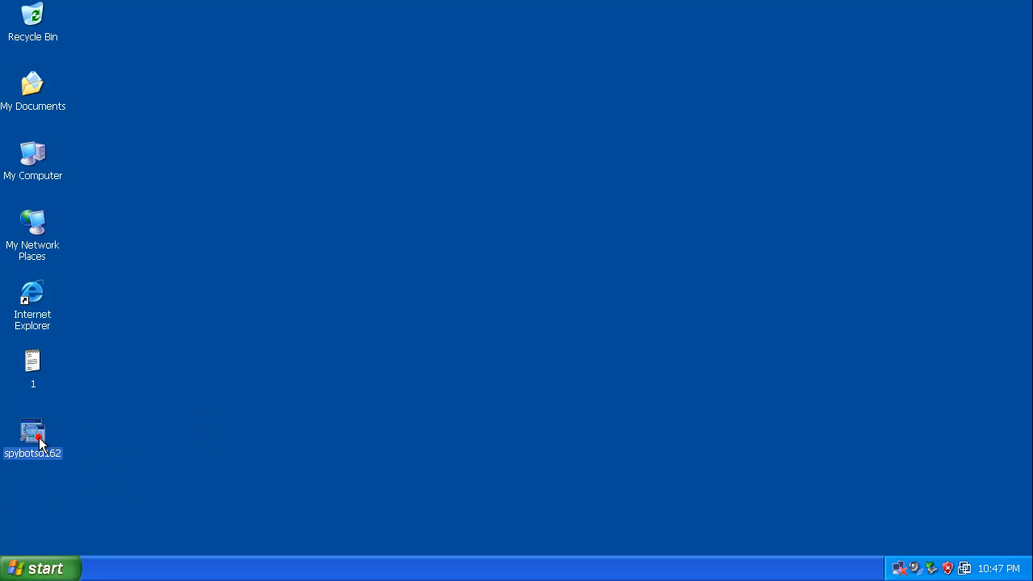
Launch the spybotsd162 installer from its desktop icon.
{"action": "double_click", "coordinate": [32, 436]}
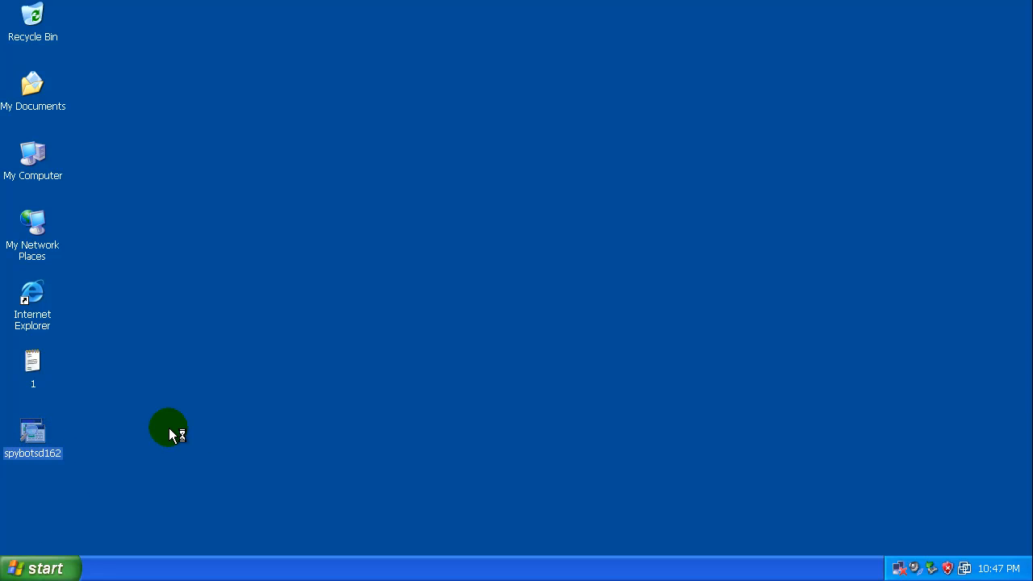
{"action": "mouse_move", "coordinate": [300, 420]}
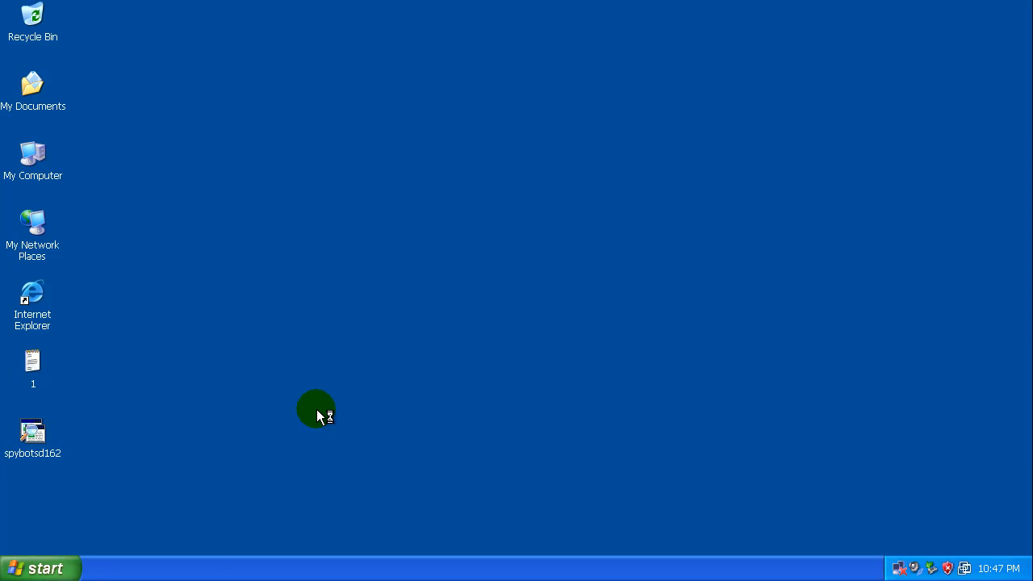
{"action": "double_click", "coordinate": [32, 432]}
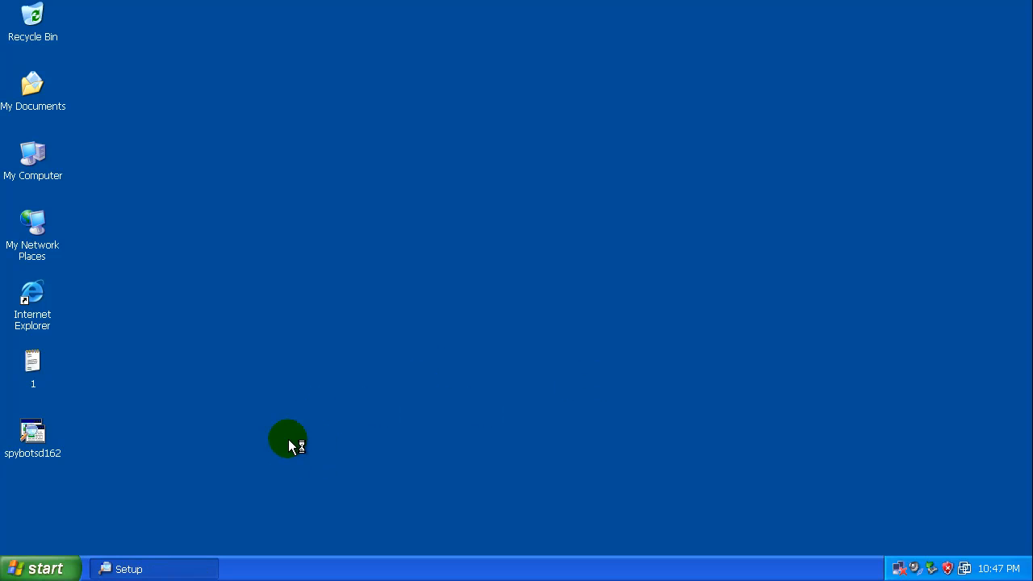
{"action": "mouse_move", "coordinate": [206, 456]}
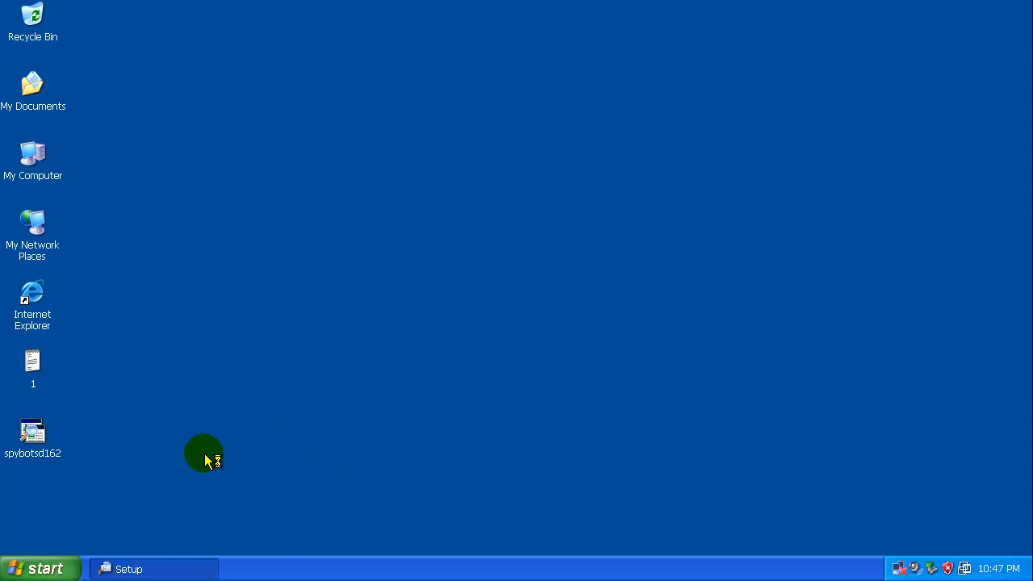
Choose English for setup and accept the default license, folder, components and Start Menu settings.
{"action": "double_click", "coordinate": [32, 433]}
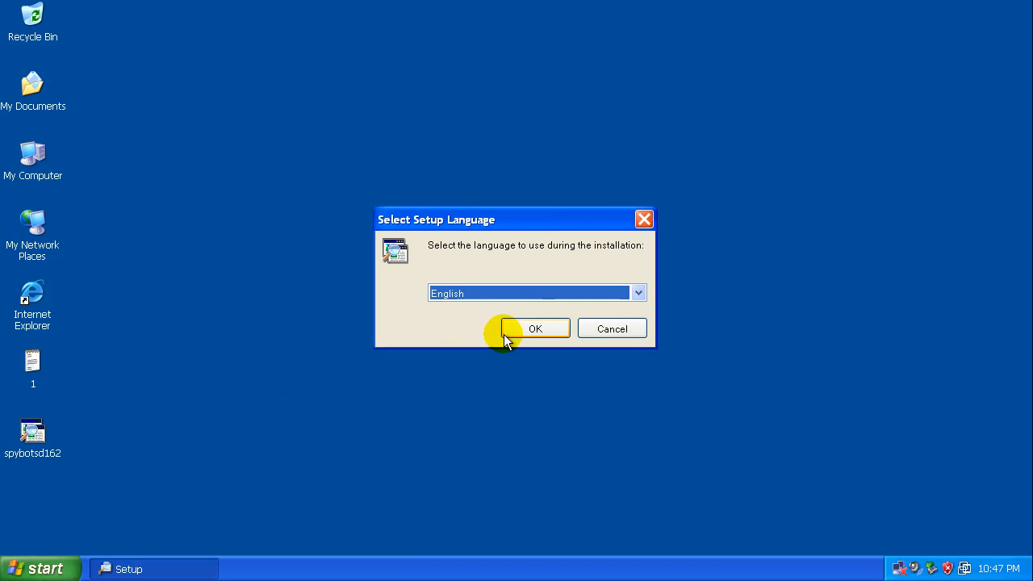
{"action": "mouse_move", "coordinate": [529, 335]}
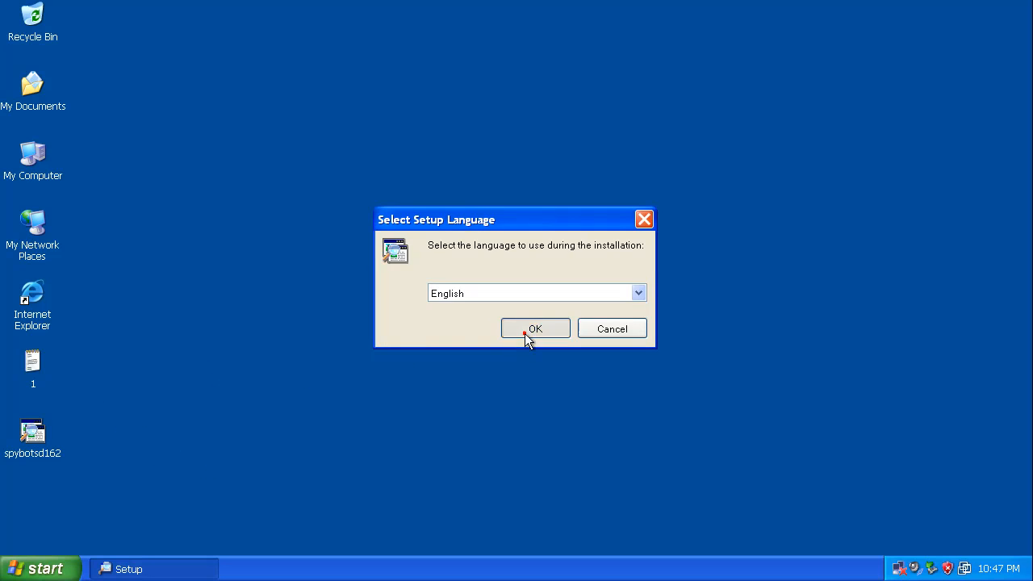
{"action": "left_click", "coordinate": [535, 328]}
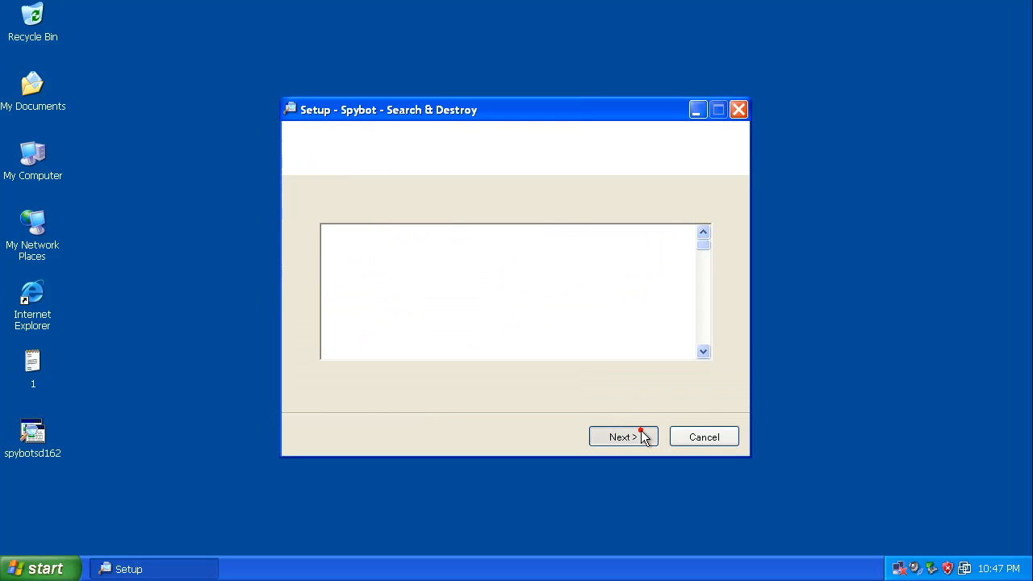
{"action": "left_click", "coordinate": [623, 437]}
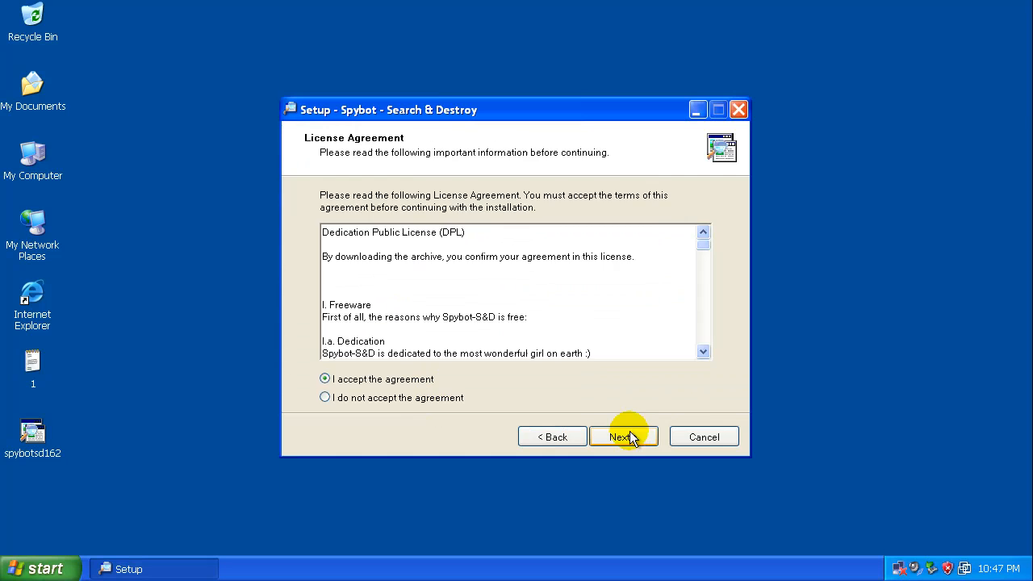
{"action": "left_click", "coordinate": [623, 437]}
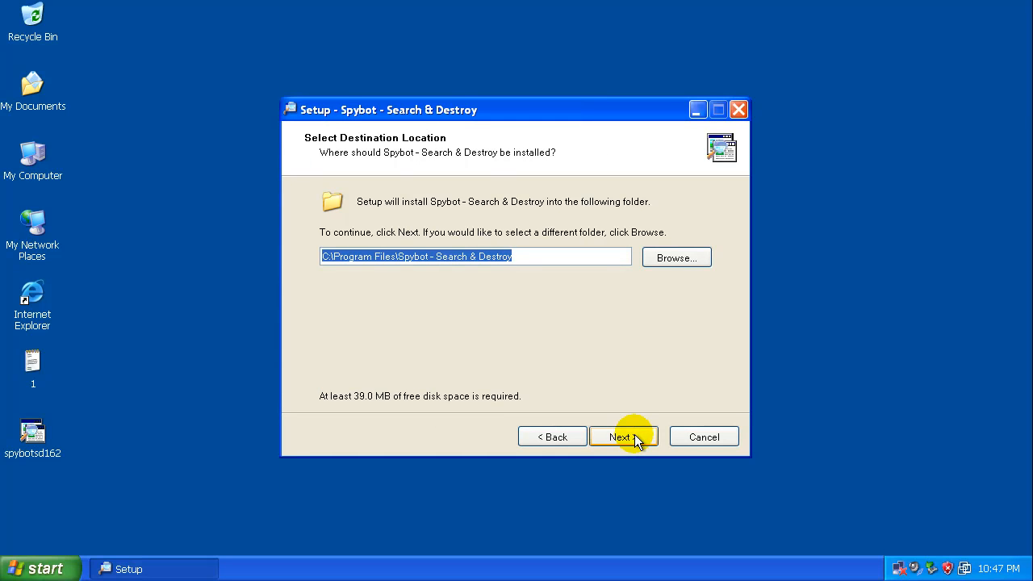
{"action": "left_click", "coordinate": [623, 437]}
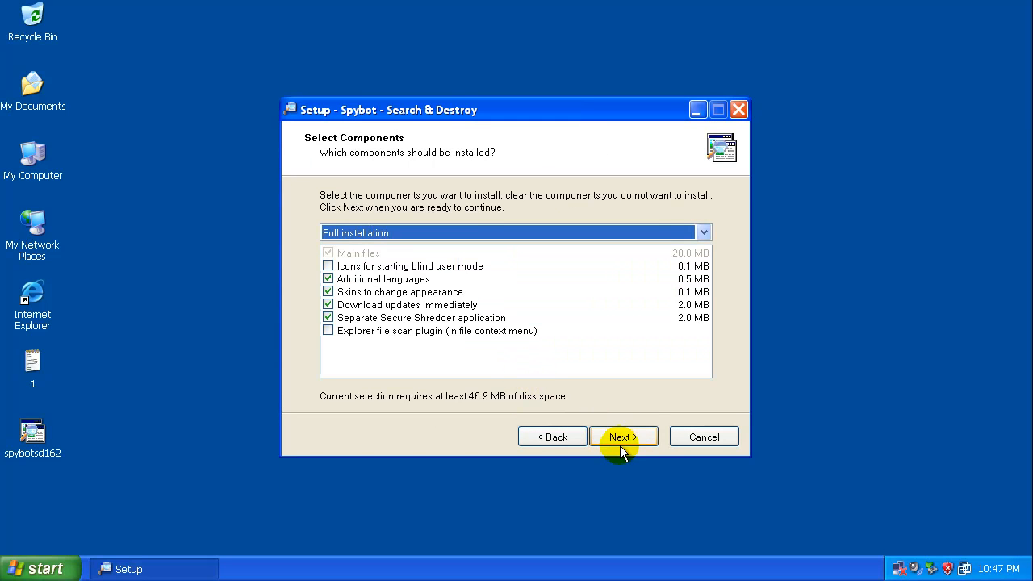
{"action": "left_click", "coordinate": [623, 437]}
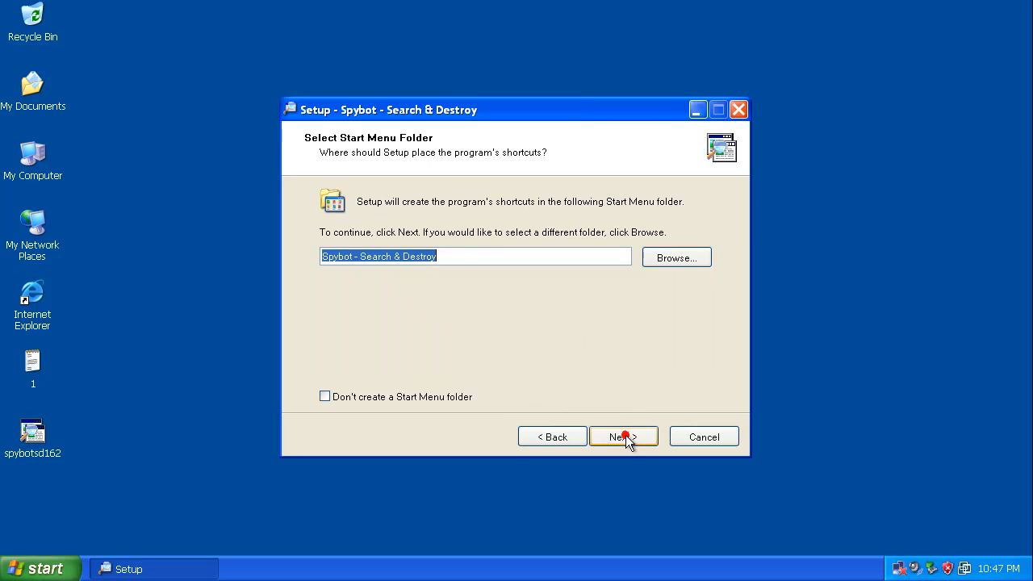
{"action": "left_click", "coordinate": [623, 437]}
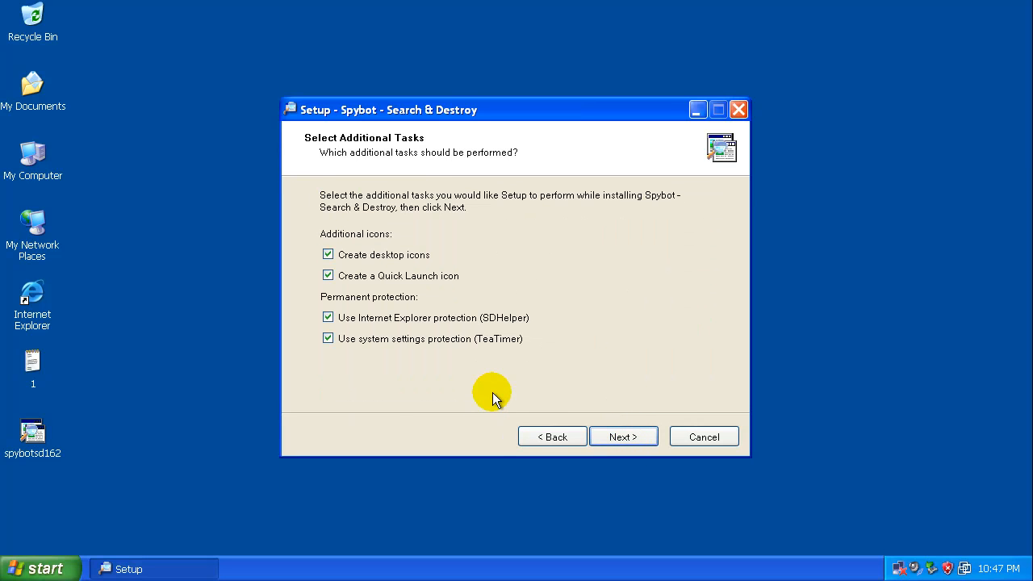
{"action": "mouse_move", "coordinate": [355, 395]}
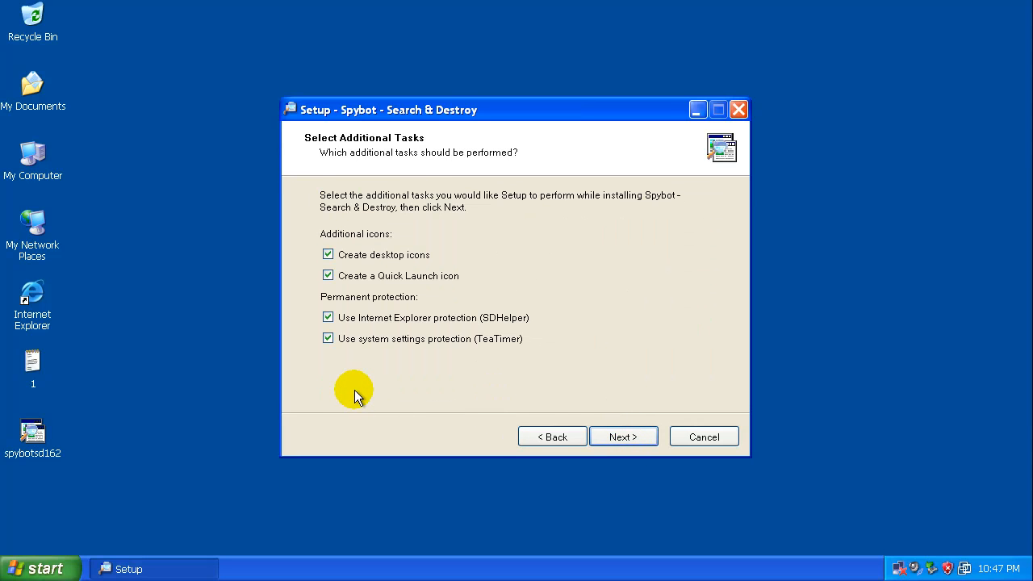
{"action": "mouse_move", "coordinate": [411, 338]}
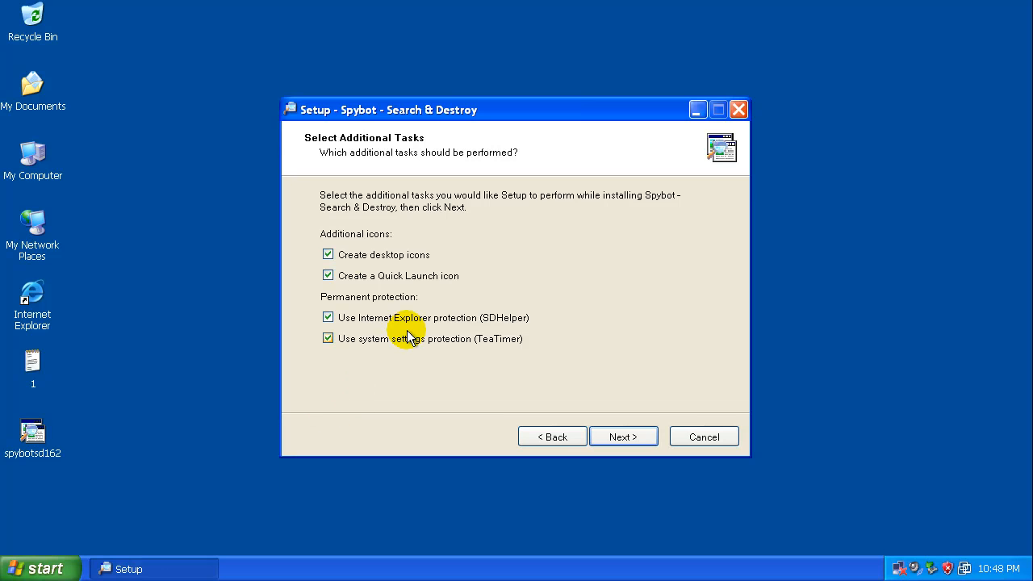
{"action": "mouse_move", "coordinate": [512, 254]}
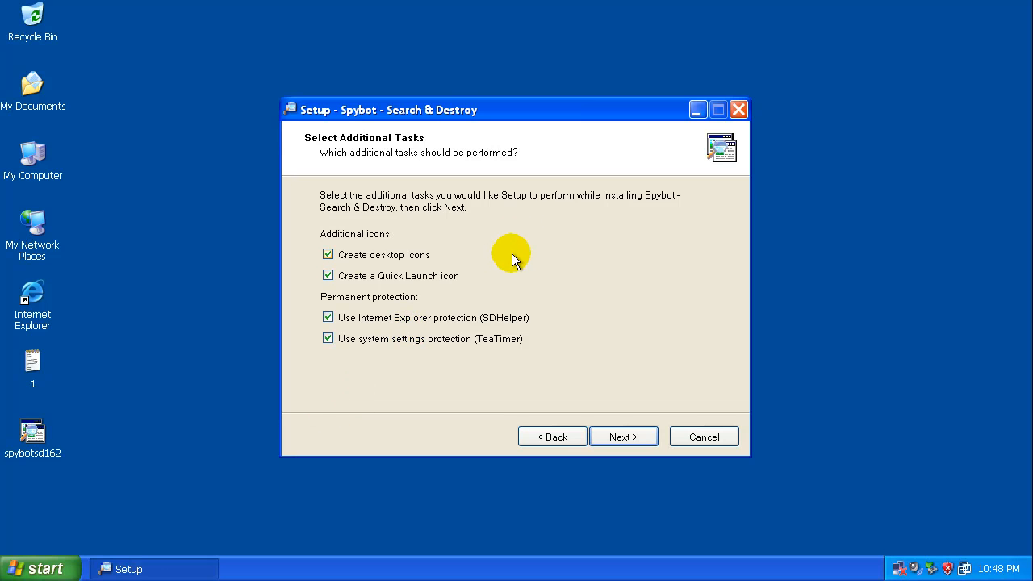
{"action": "mouse_move", "coordinate": [462, 358]}
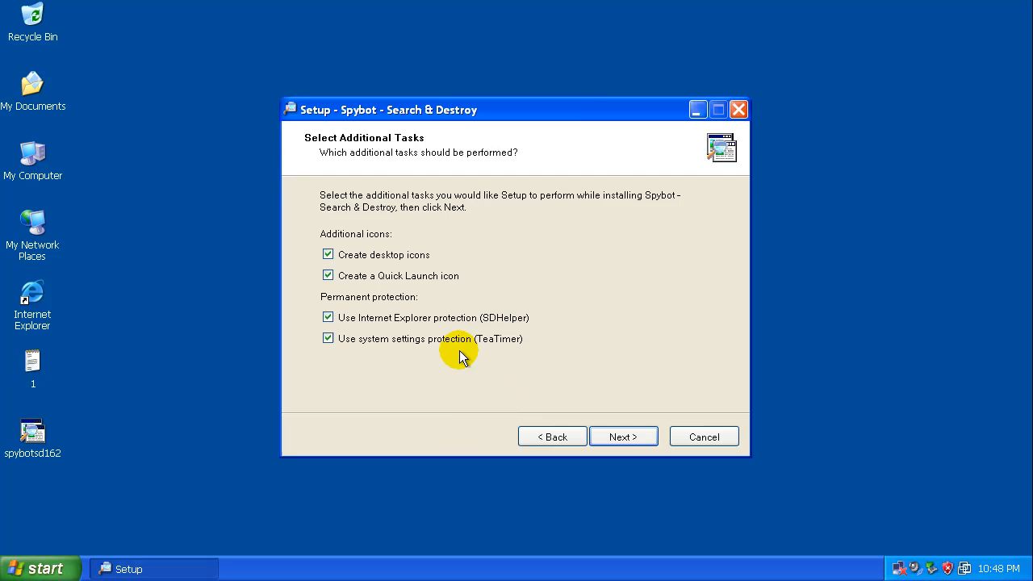
Deselect TeaTimer protection and the Quick Launch icon, then continue to Ready to Install.
{"action": "left_click", "coordinate": [328, 338]}
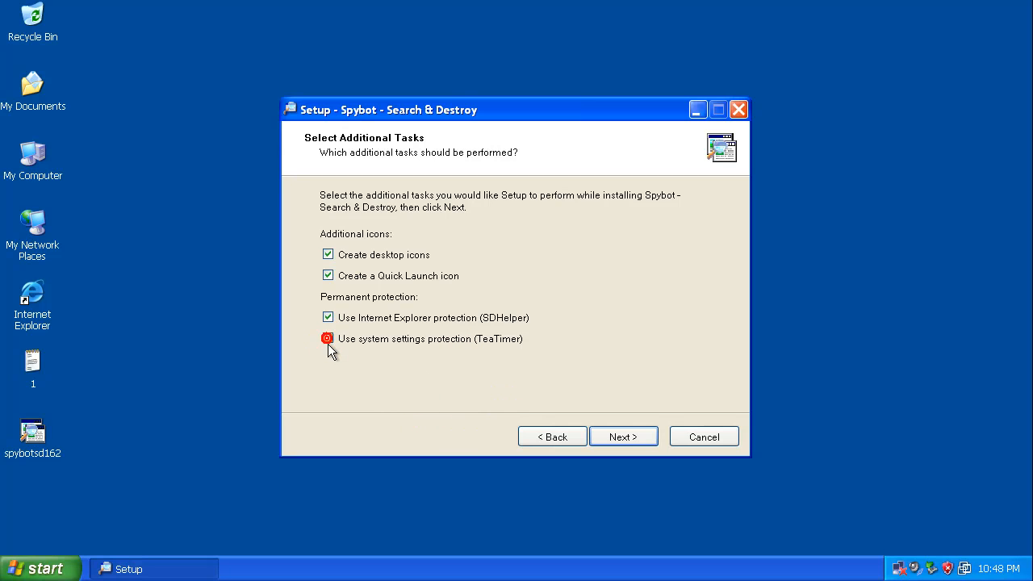
{"action": "left_click", "coordinate": [328, 338]}
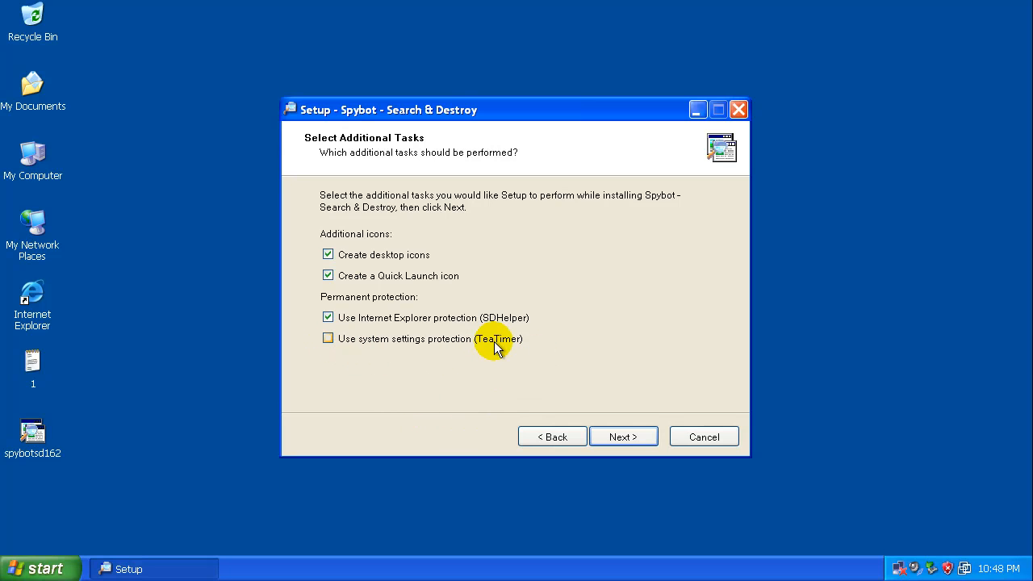
{"action": "mouse_move", "coordinate": [465, 380]}
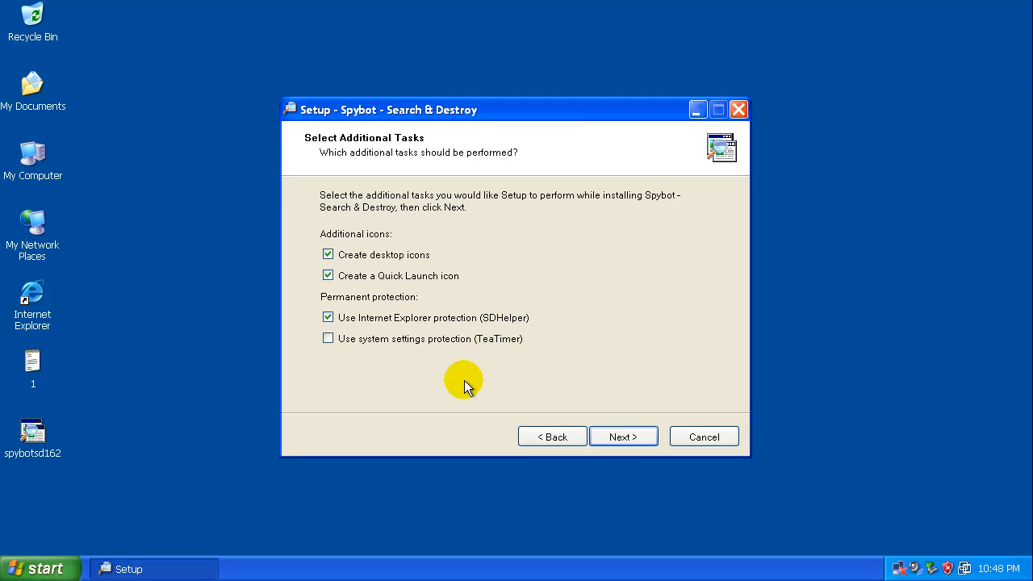
{"action": "left_click", "coordinate": [328, 275]}
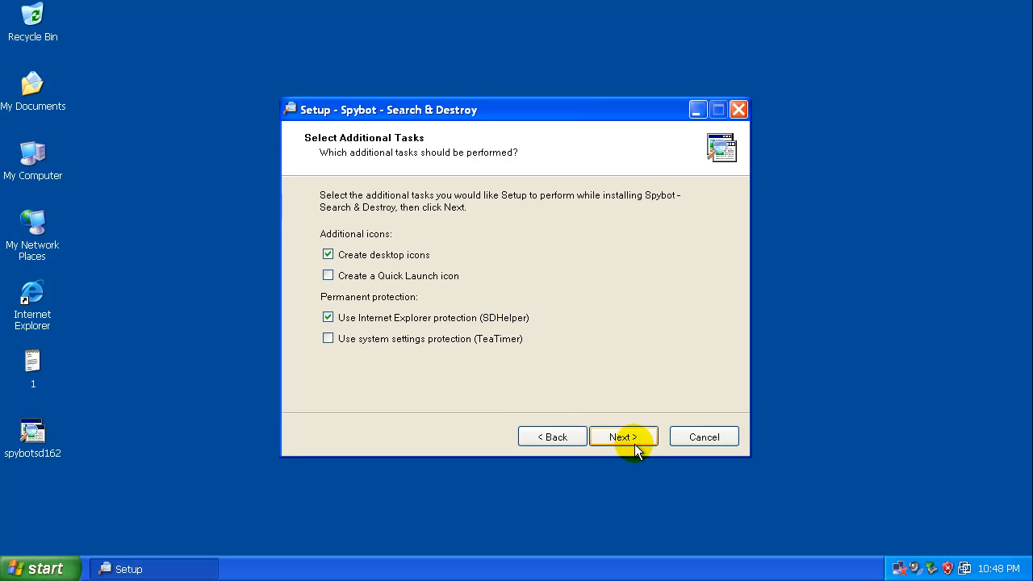
{"action": "left_click", "coordinate": [623, 436]}
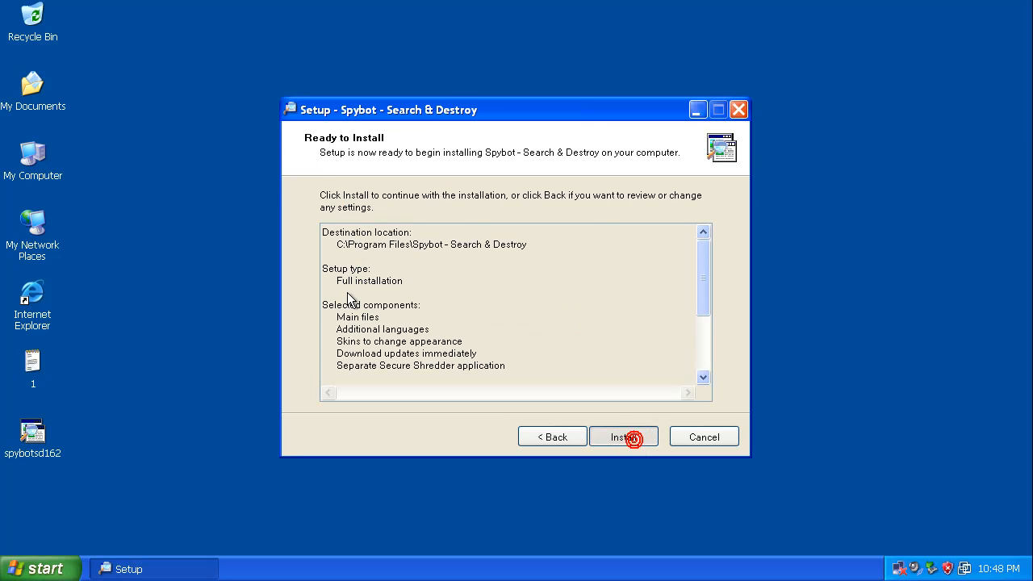
Begin installing Spybot and retry the failed download, advancing to spybotsd_includes.exe.
{"action": "left_click", "coordinate": [623, 437]}
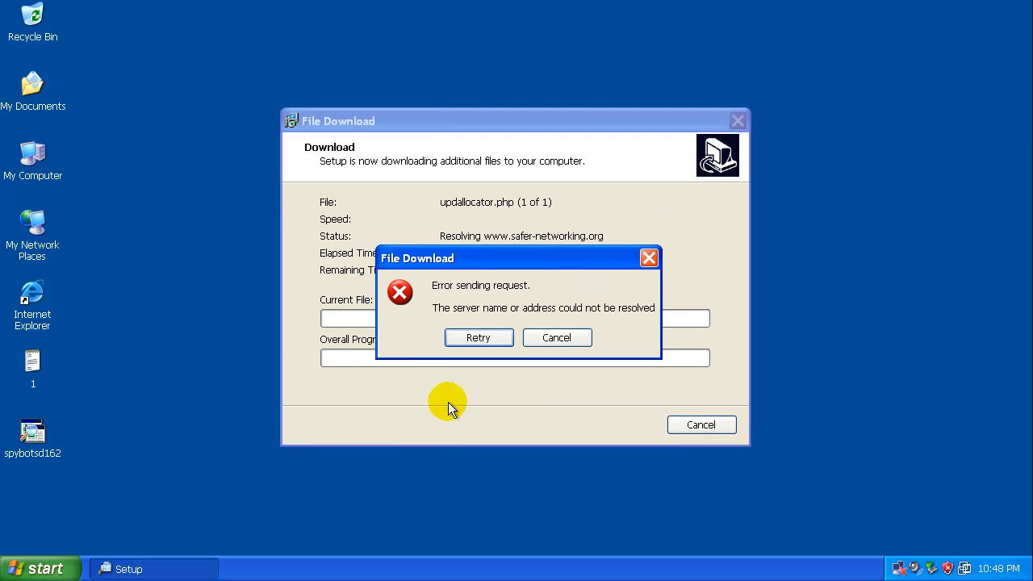
{"action": "mouse_move", "coordinate": [945, 424]}
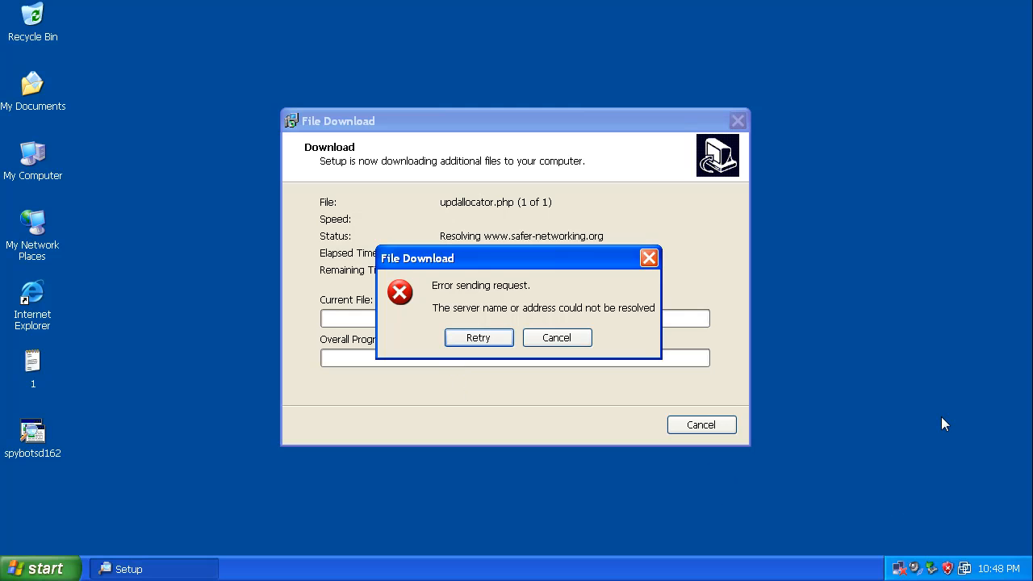
{"action": "mouse_move", "coordinate": [590, 394]}
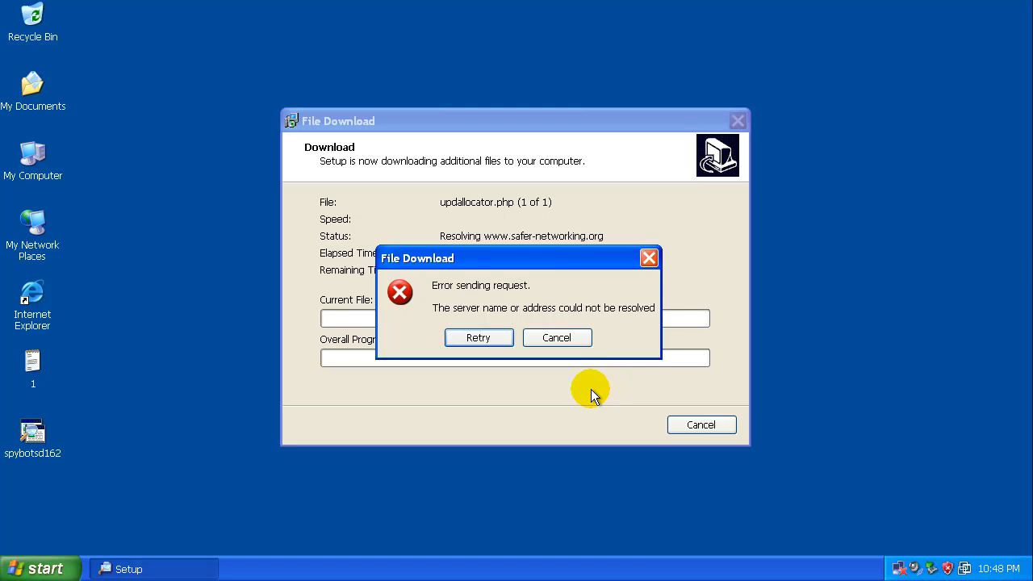
{"action": "mouse_move", "coordinate": [594, 395]}
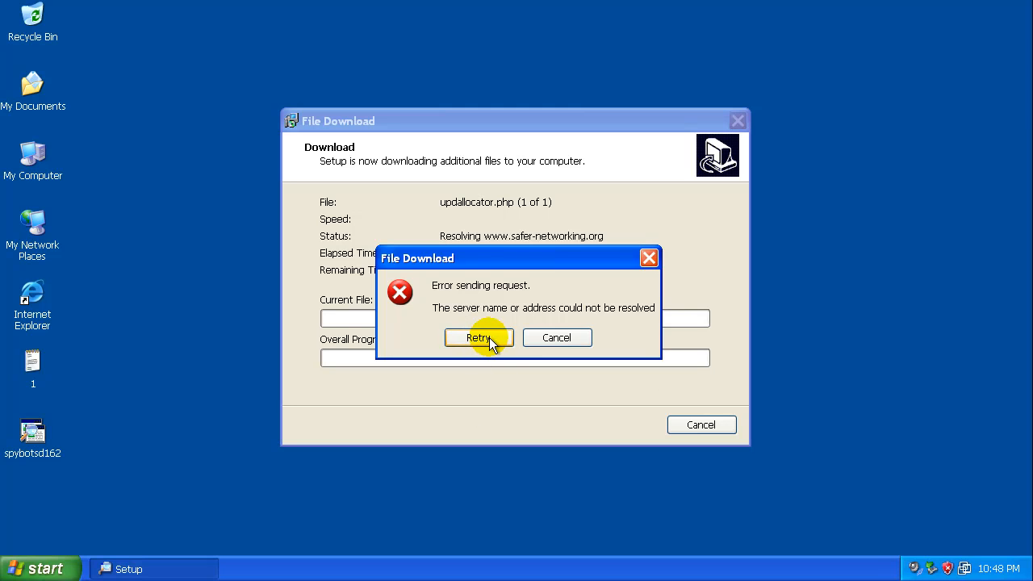
{"action": "left_click", "coordinate": [479, 337]}
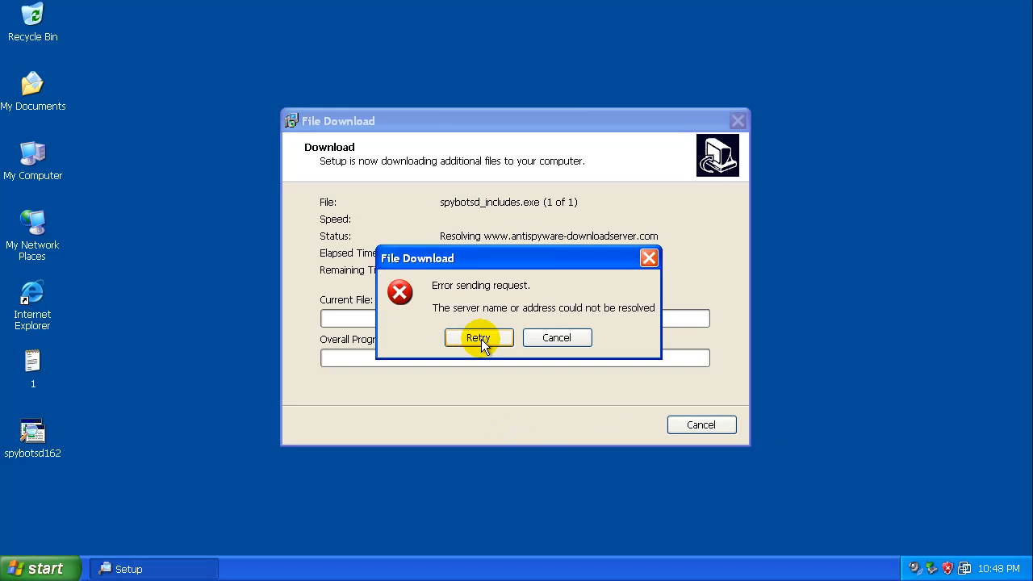
Retry the includes download, let installation complete, and finish with Run SpybotSD.exe checked.
{"action": "left_click", "coordinate": [478, 337]}
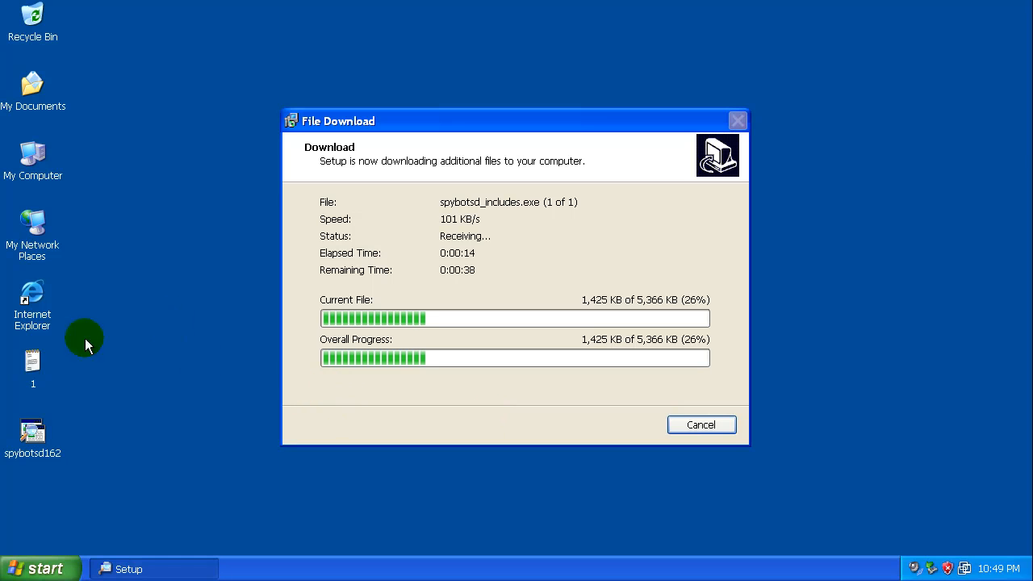
{"action": "mouse_move", "coordinate": [268, 356]}
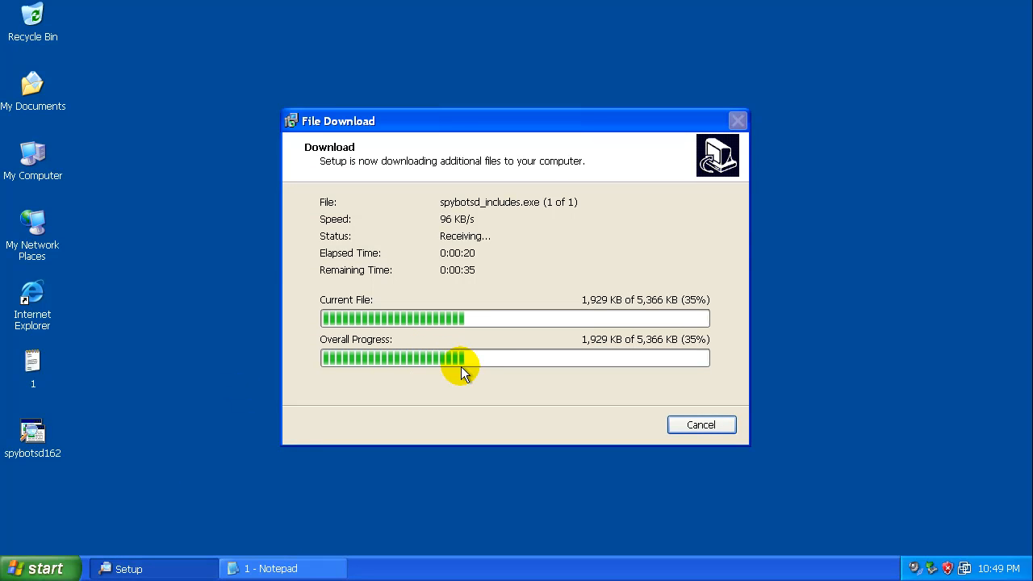
{"action": "mouse_move", "coordinate": [319, 400]}
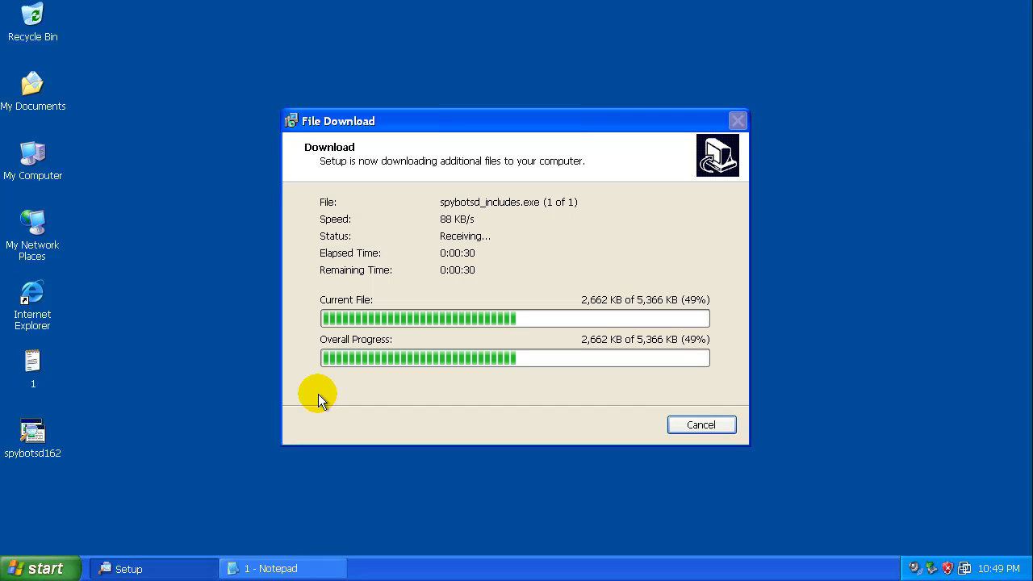
{"action": "left_click", "coordinate": [282, 568]}
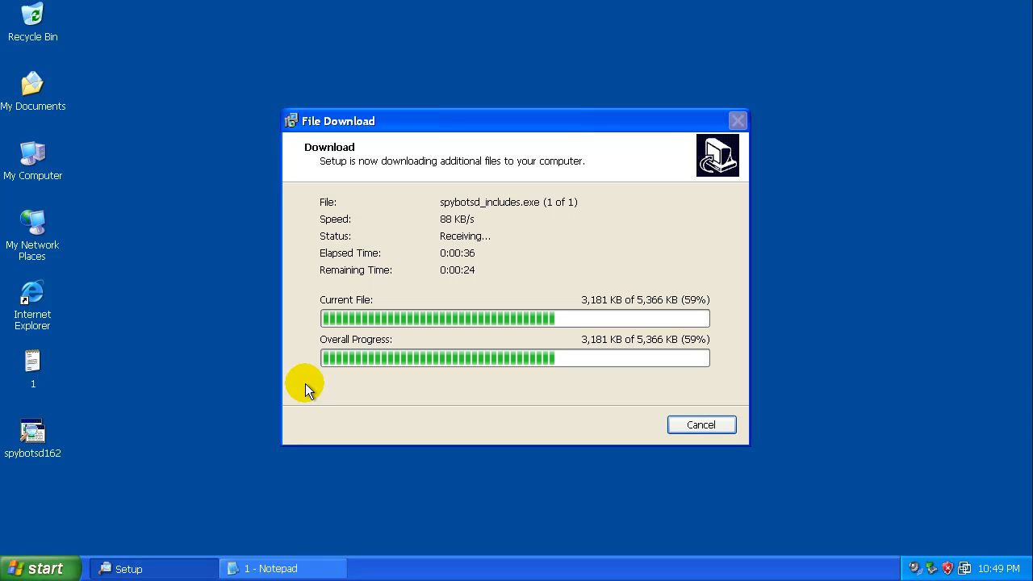
{"action": "mouse_move", "coordinate": [813, 433]}
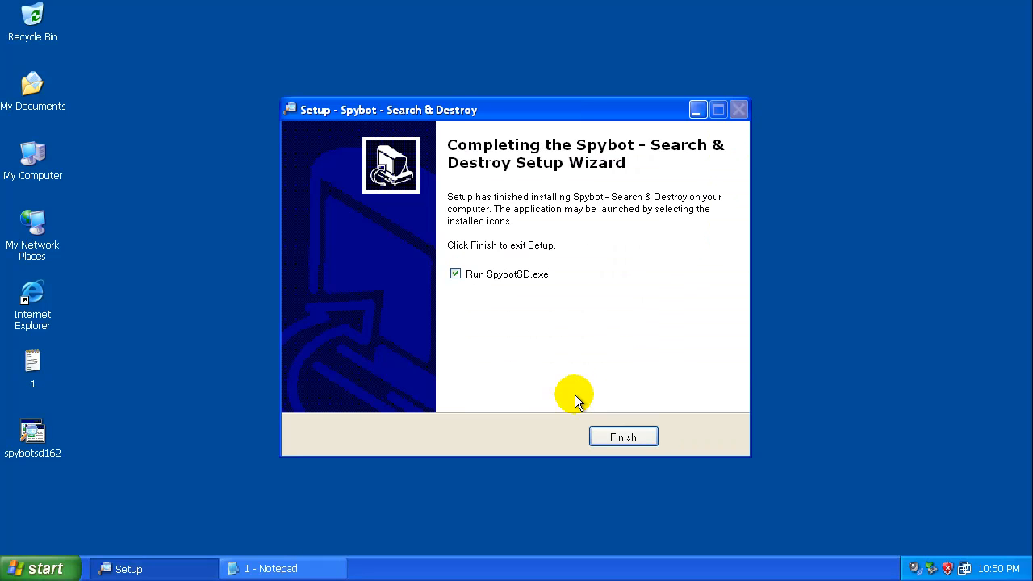
{"action": "left_click", "coordinate": [622, 437]}
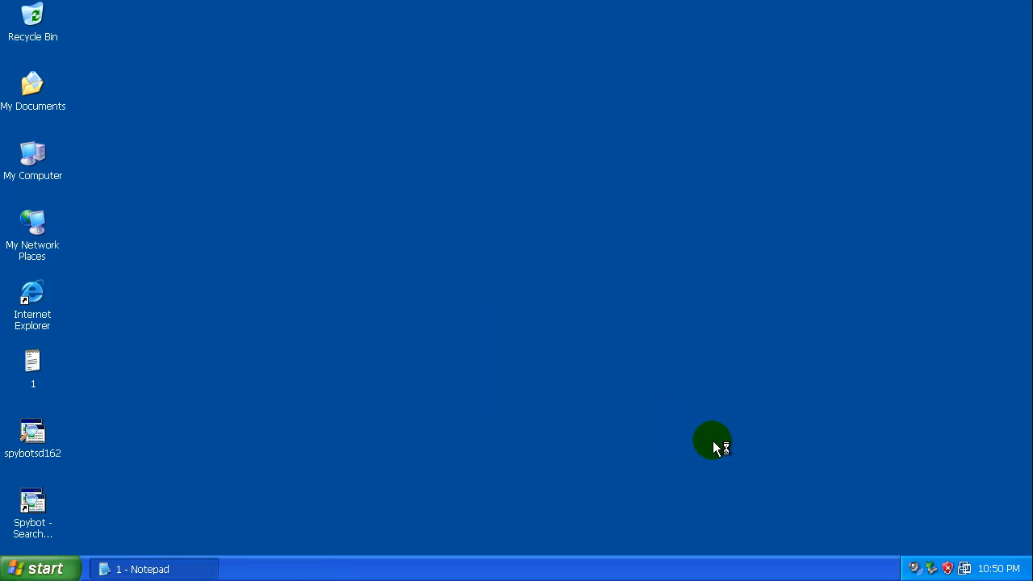
{"action": "mouse_move", "coordinate": [678, 365]}
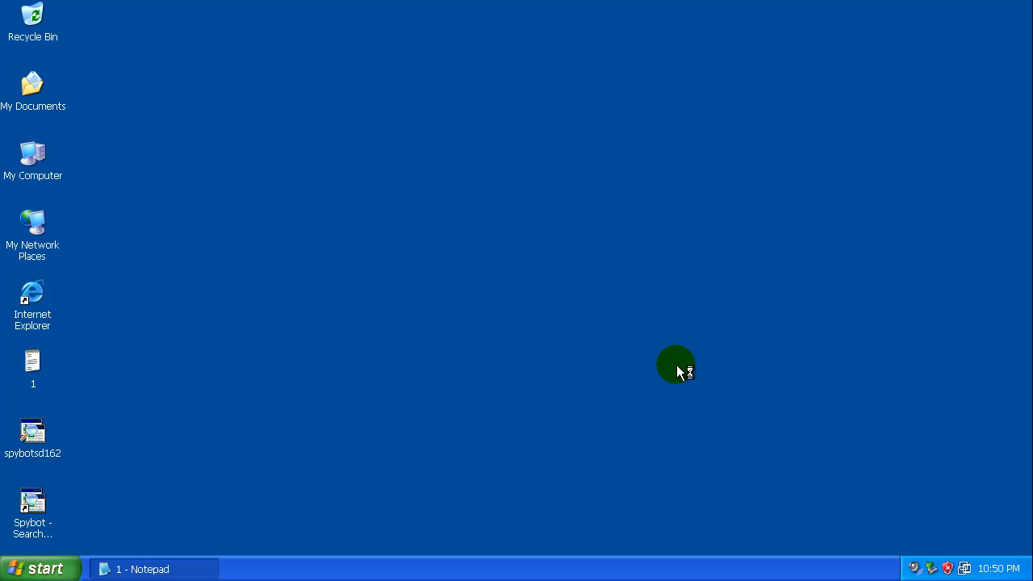
Launch Spybot and accept the legal notice with 'Don't show this message again' ticked.
{"action": "double_click", "coordinate": [32, 502]}
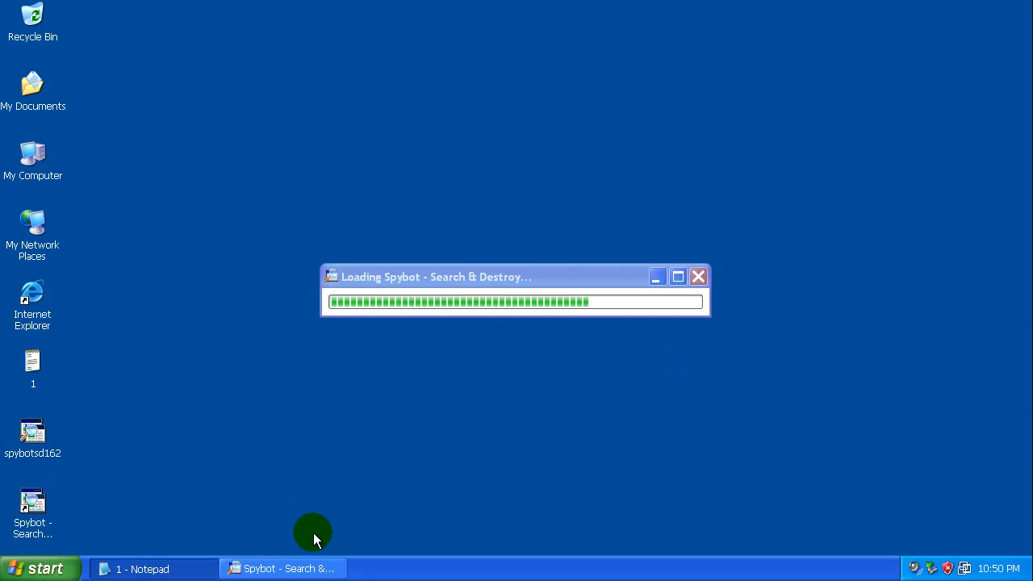
{"action": "mouse_move", "coordinate": [315, 568]}
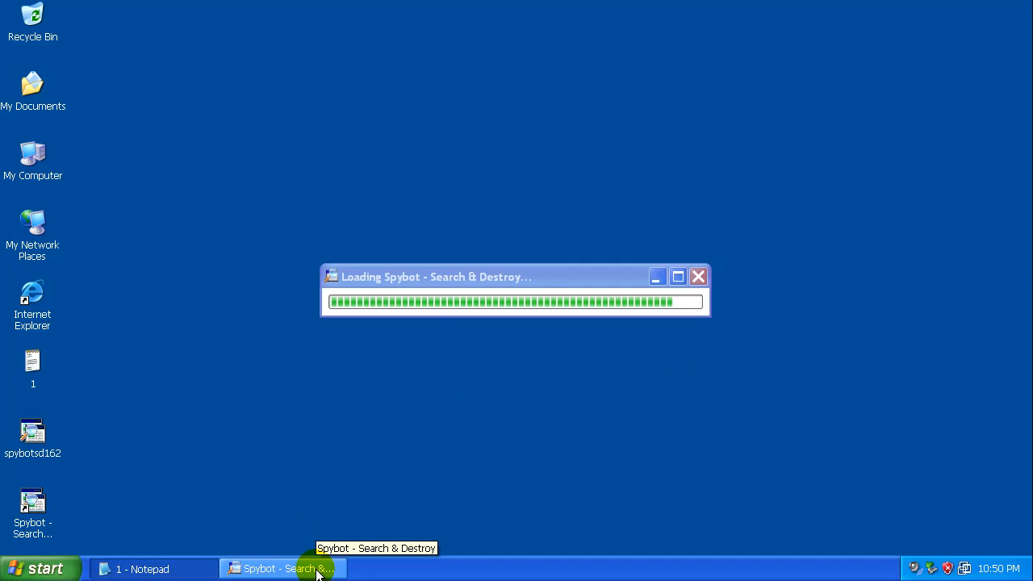
{"action": "mouse_move", "coordinate": [369, 464]}
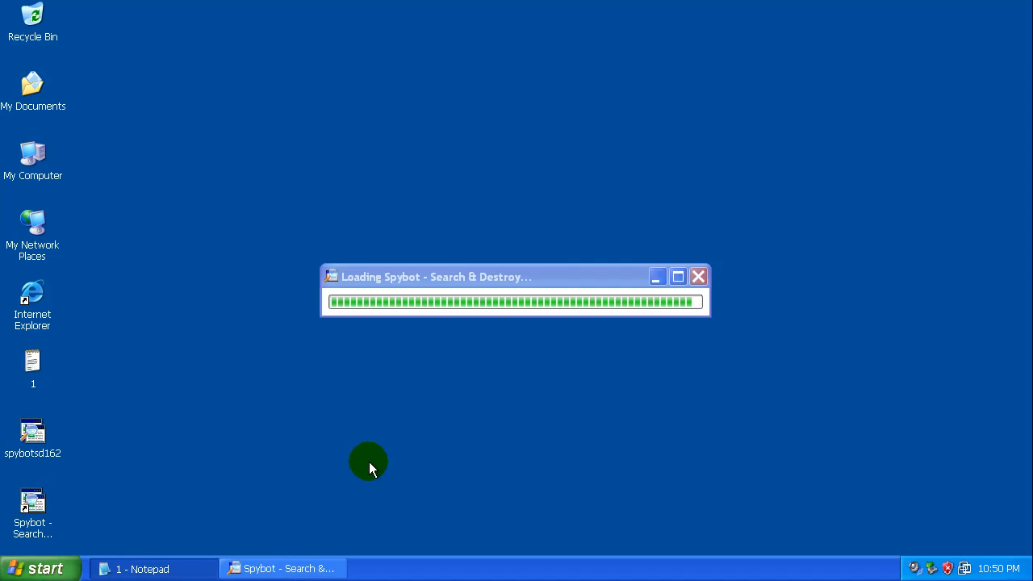
{"action": "mouse_move", "coordinate": [427, 462]}
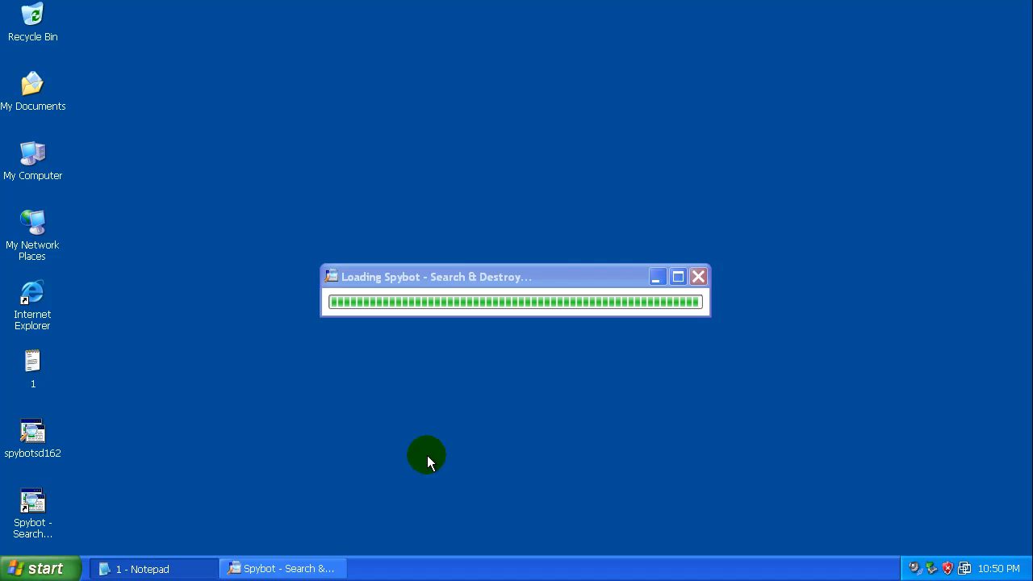
{"action": "mouse_move", "coordinate": [450, 359]}
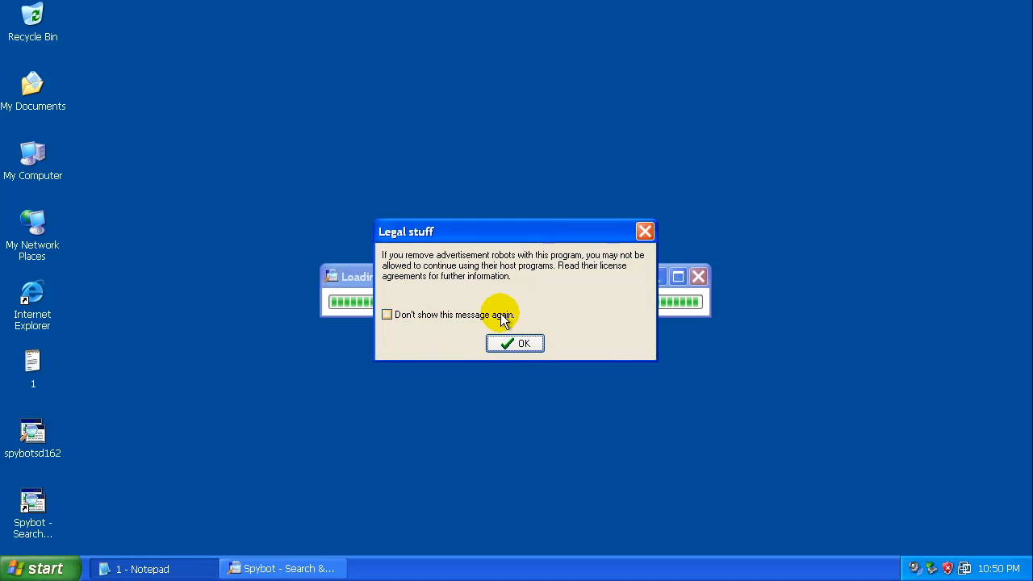
{"action": "left_click", "coordinate": [387, 314]}
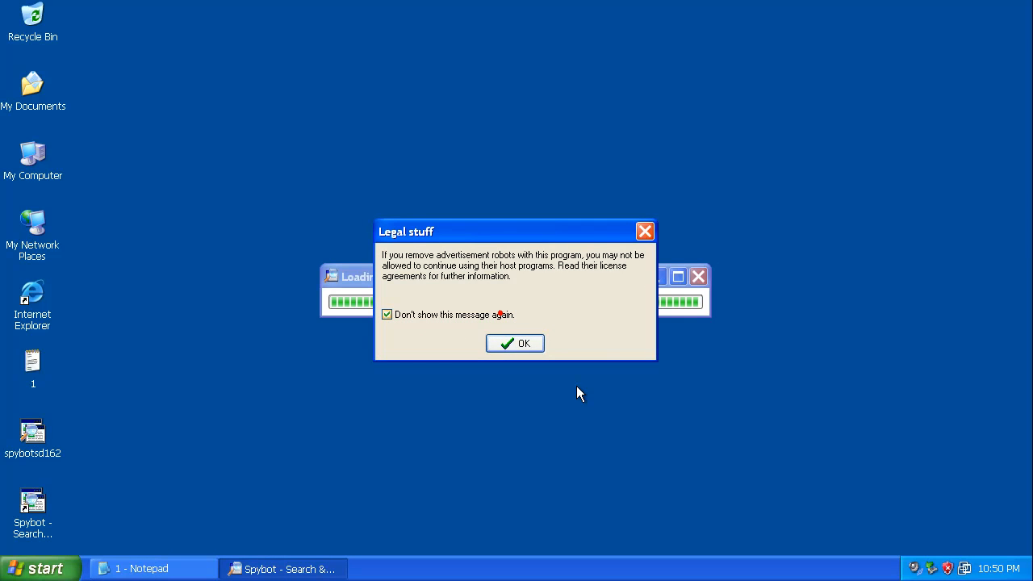
{"action": "left_click", "coordinate": [515, 343]}
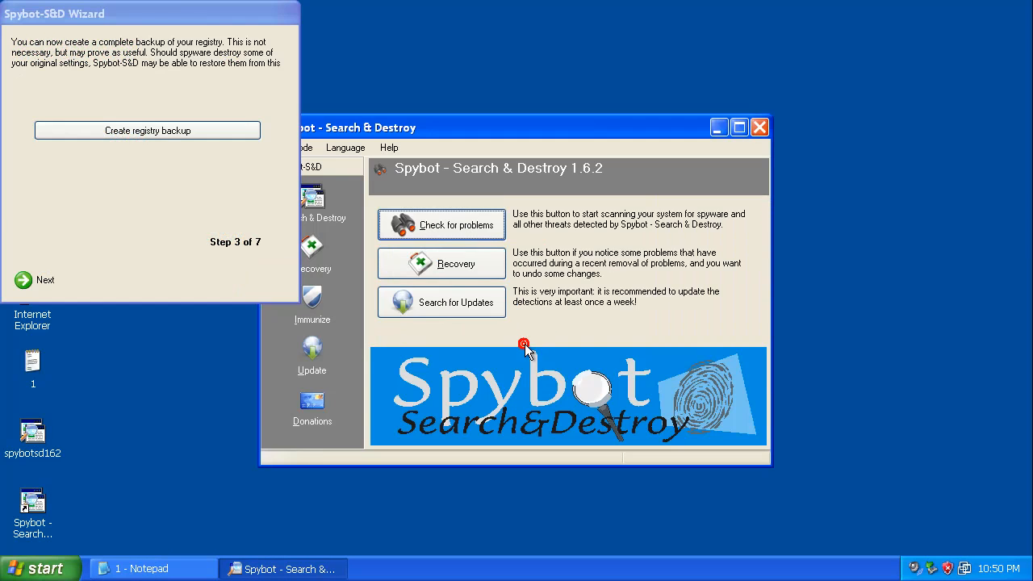
Search for updates via a mirror, download all four including English descriptions, and exit the updater.
{"action": "left_click", "coordinate": [45, 280]}
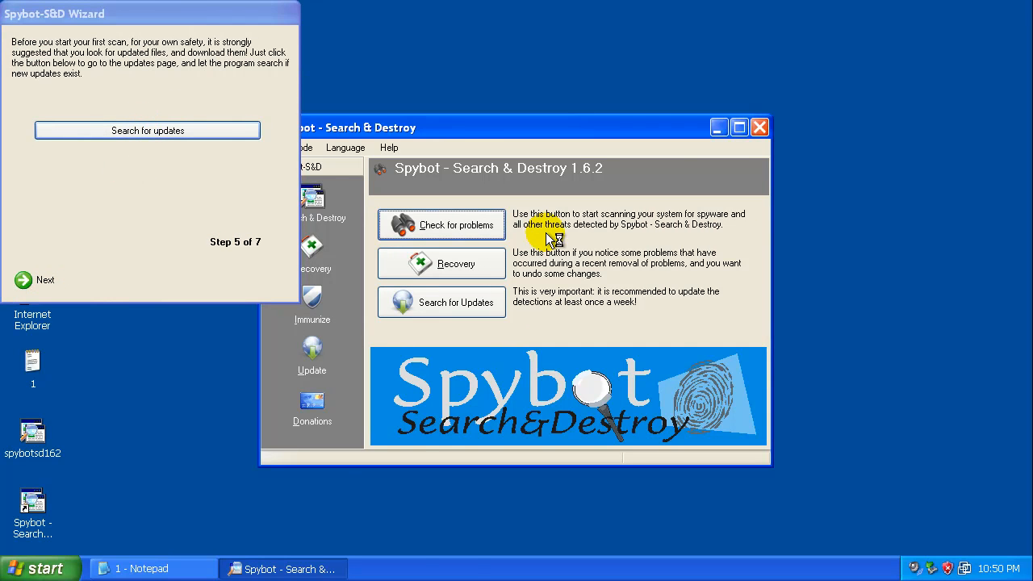
{"action": "left_click", "coordinate": [441, 302]}
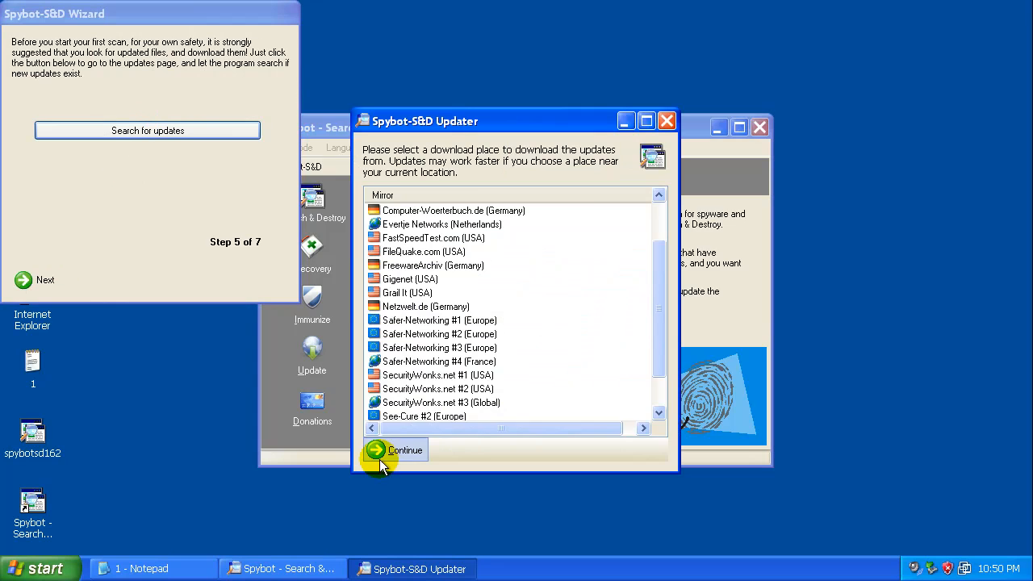
{"action": "left_click", "coordinate": [404, 450]}
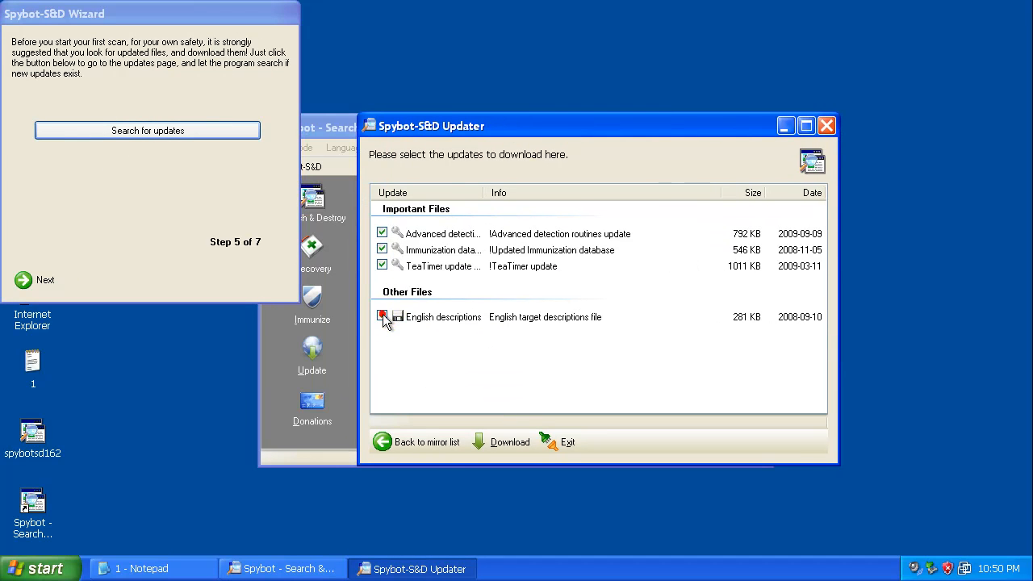
{"action": "left_click", "coordinate": [510, 441]}
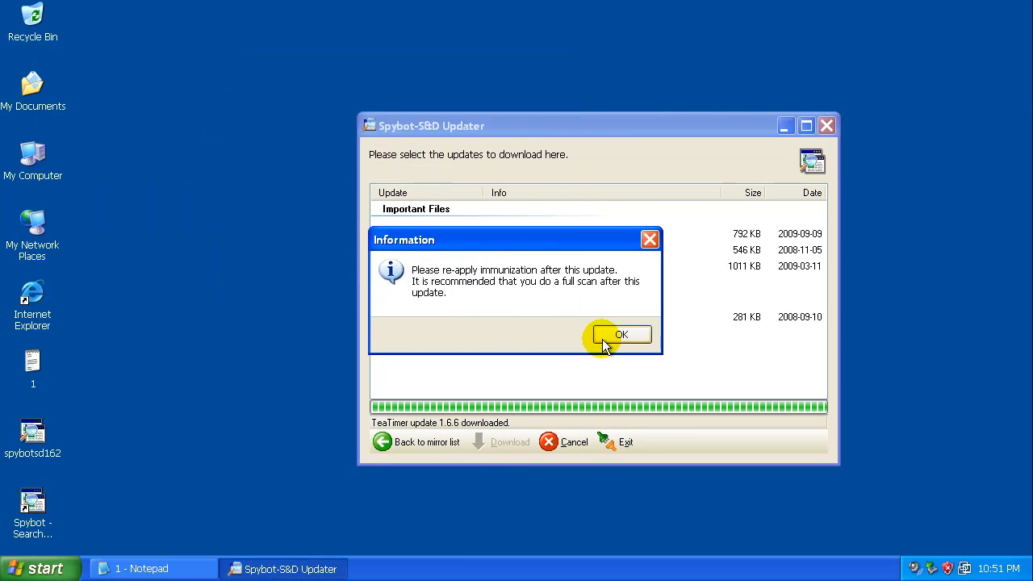
{"action": "left_click", "coordinate": [620, 334]}
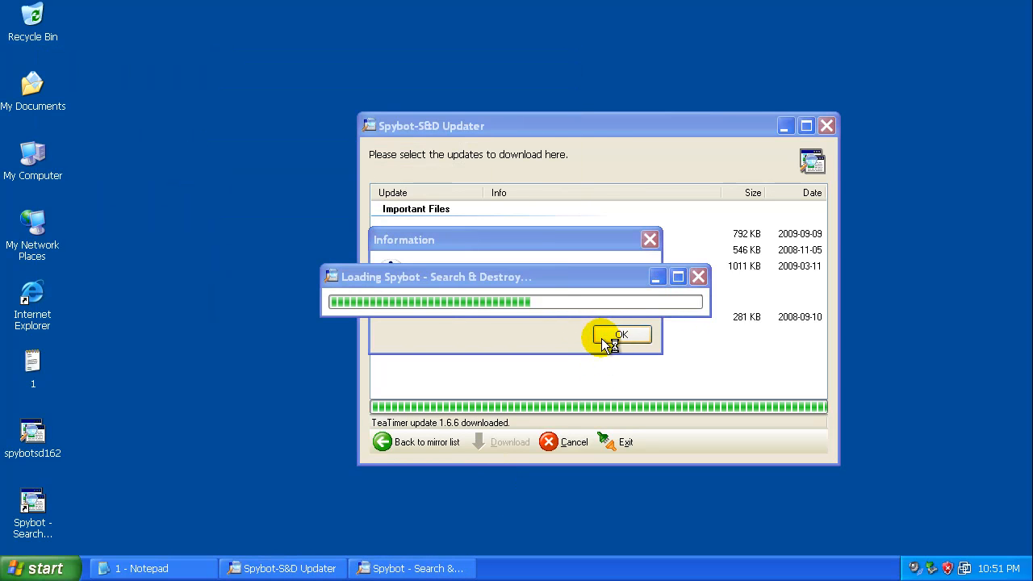
{"action": "left_click", "coordinate": [620, 335]}
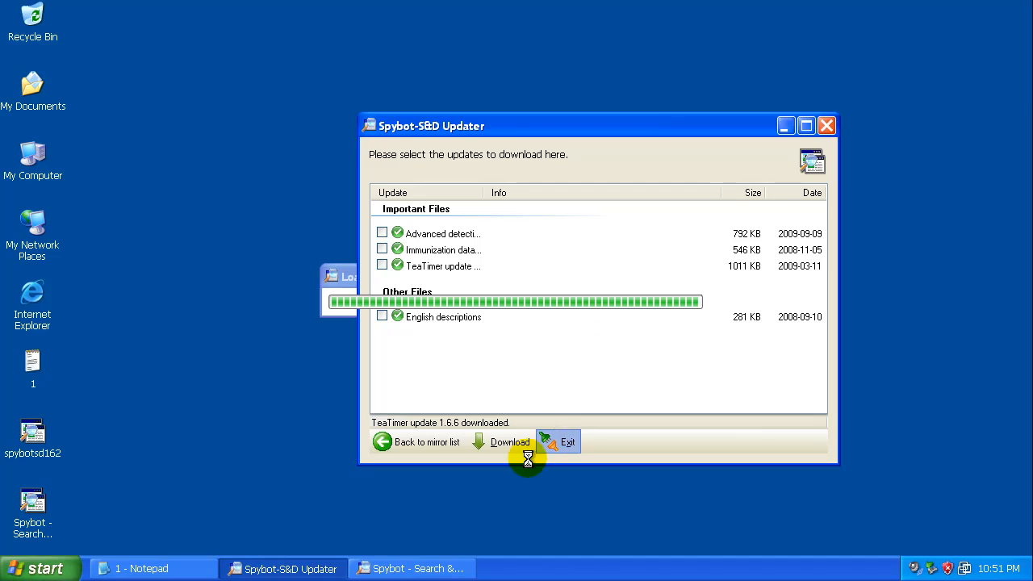
{"action": "left_click", "coordinate": [567, 441]}
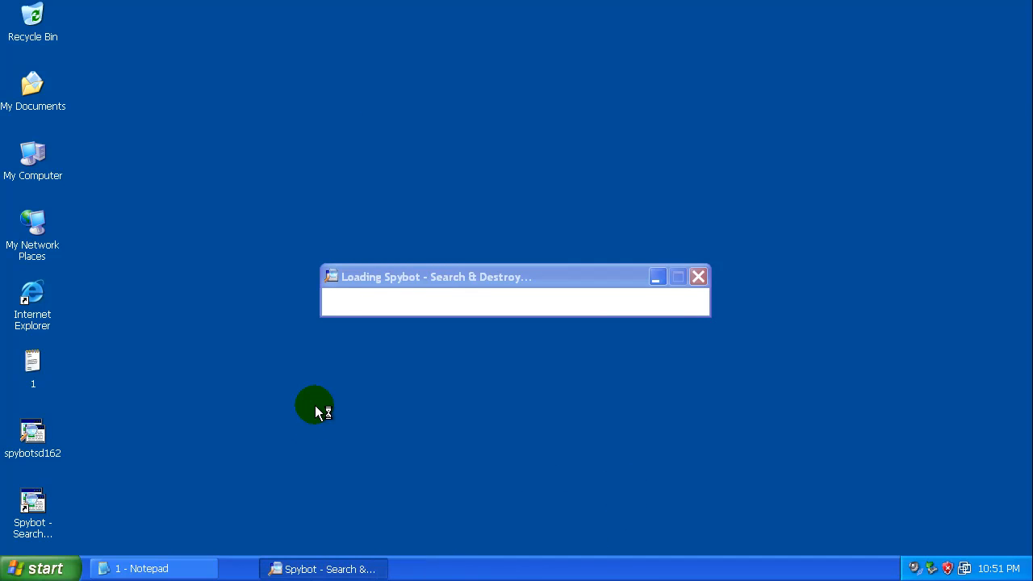
{"action": "mouse_move", "coordinate": [456, 278]}
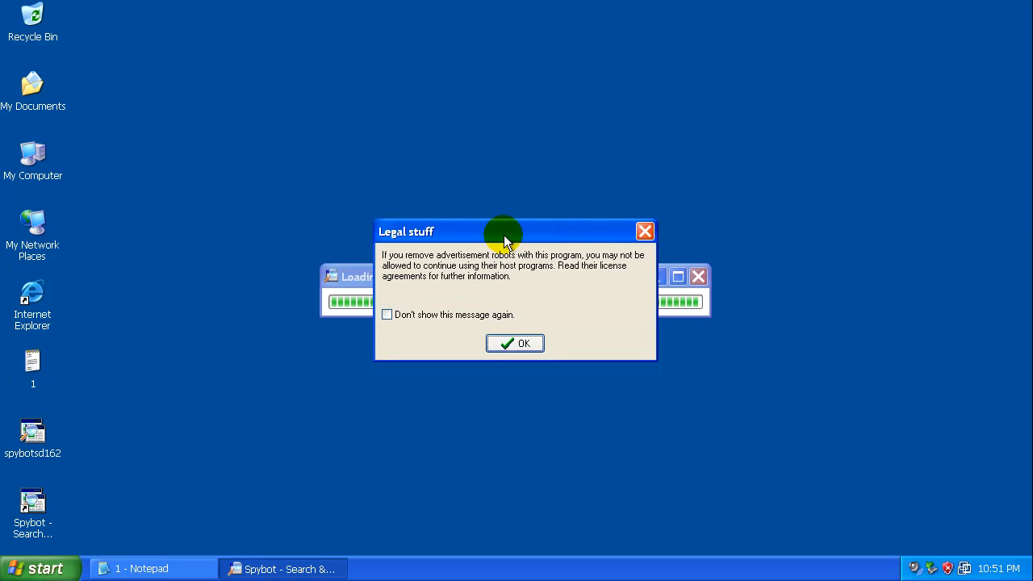
Accept the legal notice, start another update check, then close Spybot.
{"action": "left_click", "coordinate": [515, 343]}
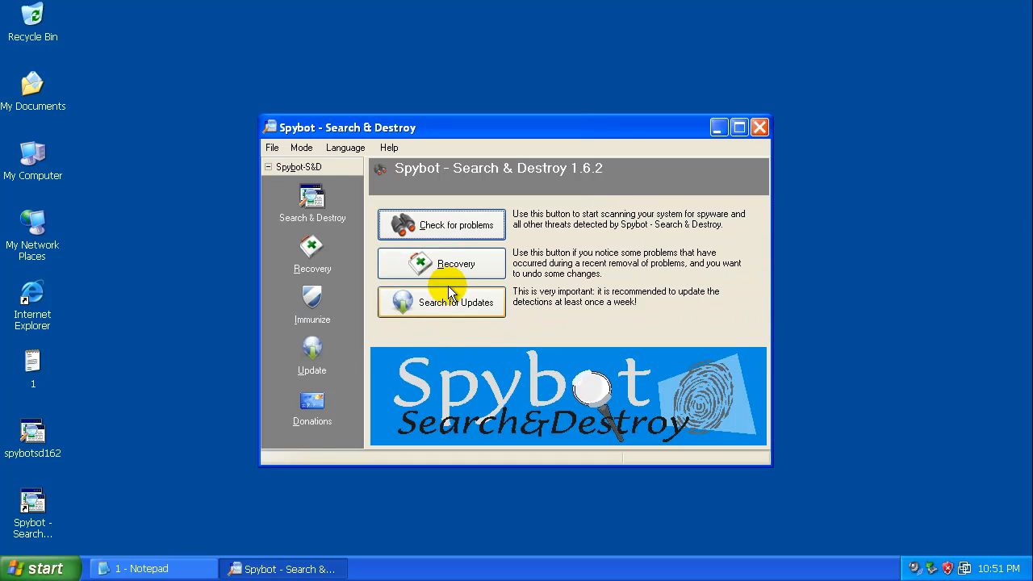
{"action": "left_click", "coordinate": [441, 301]}
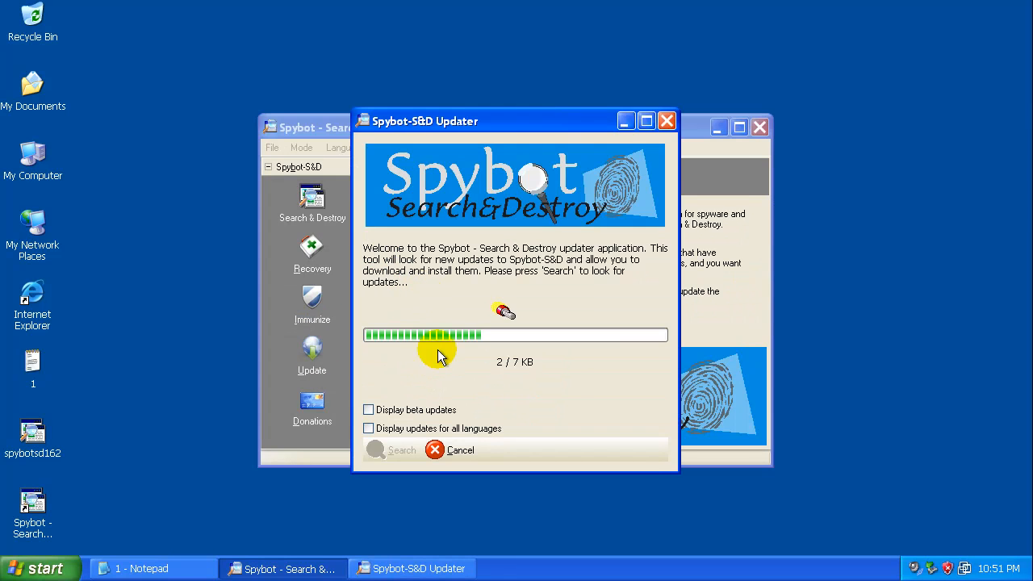
{"action": "left_click", "coordinate": [667, 120]}
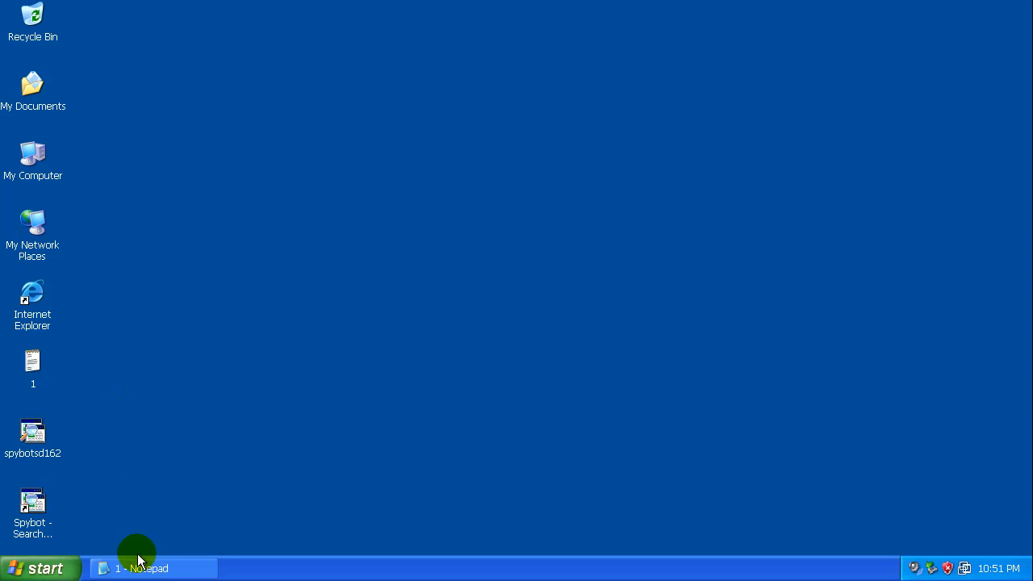
{"action": "mouse_move", "coordinate": [32, 303]}
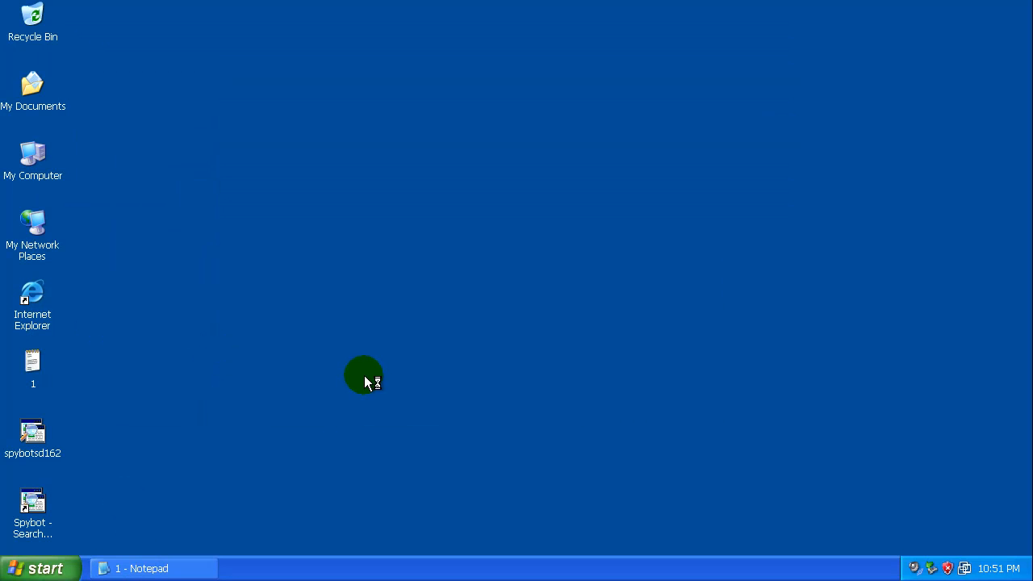
In Internet Explorer, load the links and run file.exe and install.48300.exe.
{"action": "double_click", "coordinate": [32, 302]}
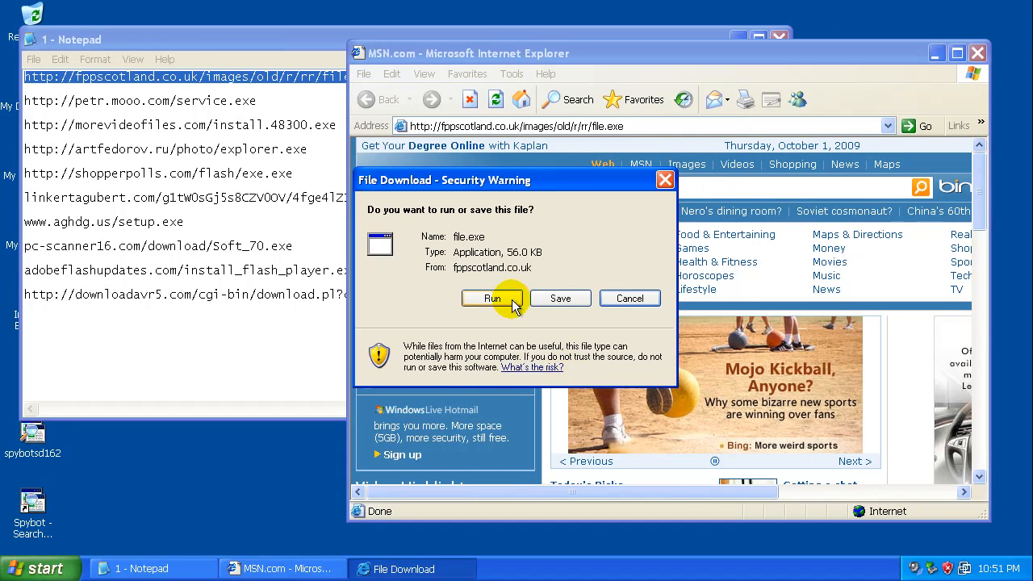
{"action": "left_click", "coordinate": [629, 298]}
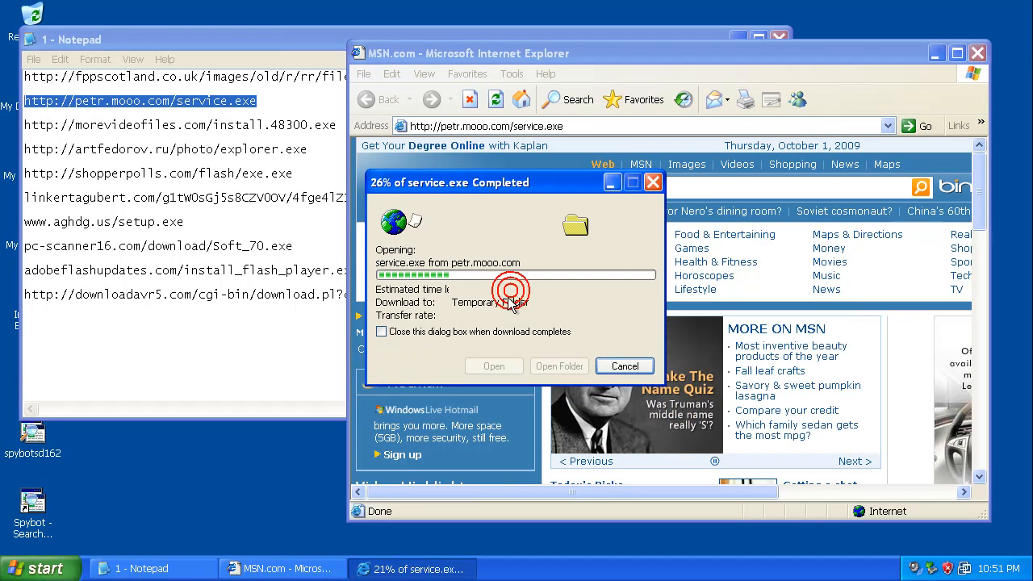
{"action": "left_click", "coordinate": [623, 366]}
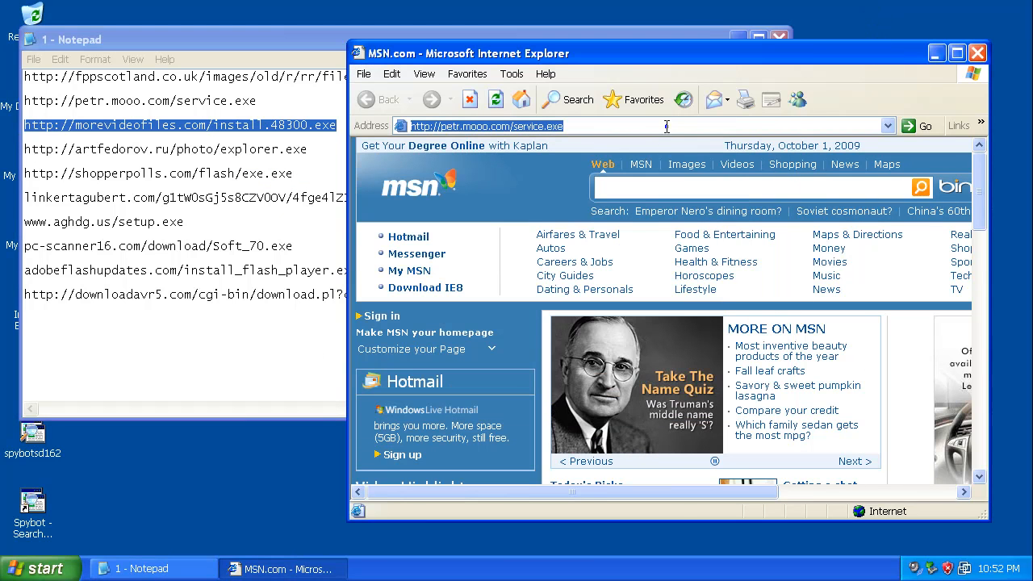
{"action": "left_click", "coordinate": [925, 126]}
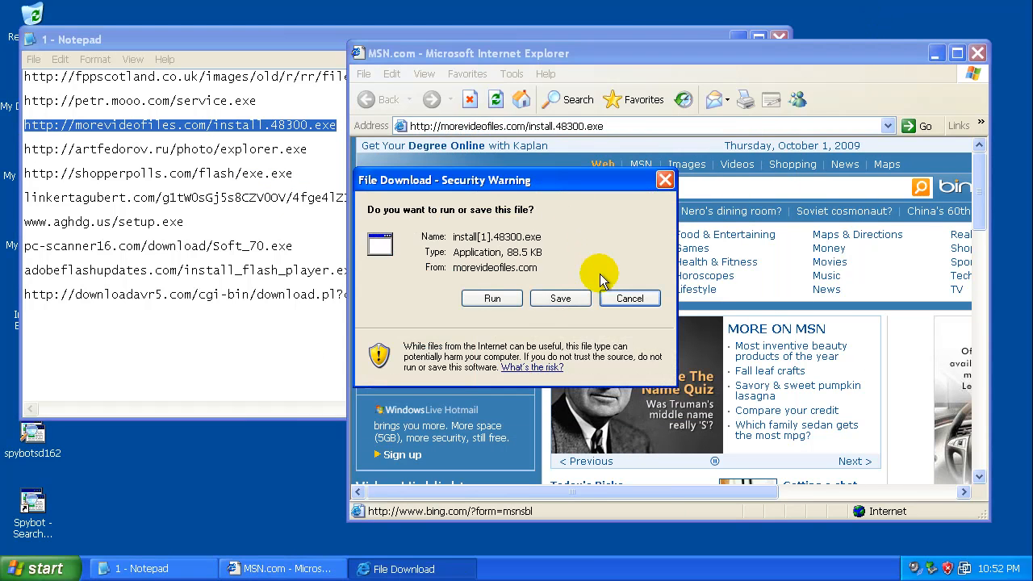
{"action": "left_click", "coordinate": [630, 298]}
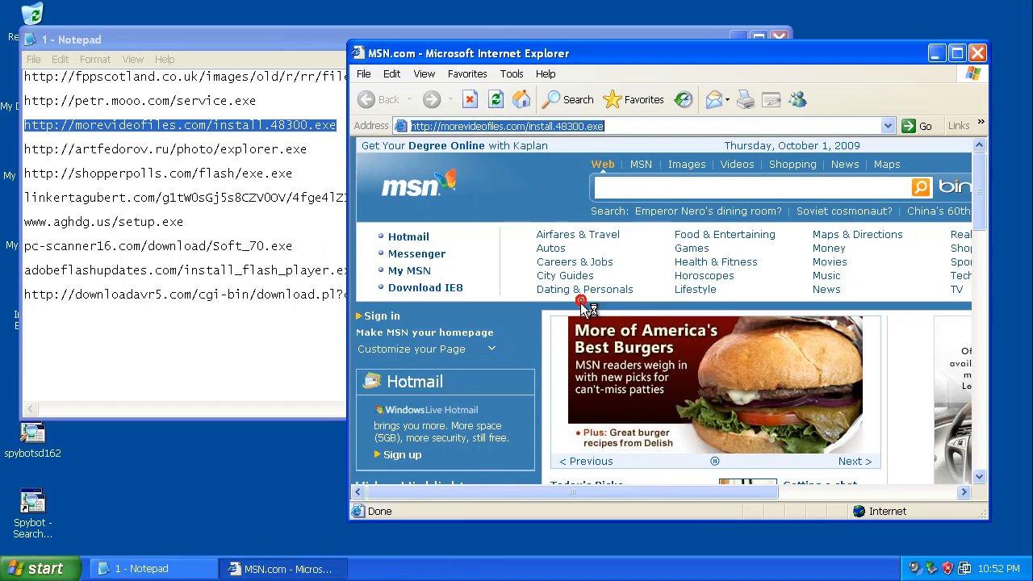
Copy the artfedorov link from the notes and load the shopperpolls download link.
{"action": "left_click", "coordinate": [149, 569]}
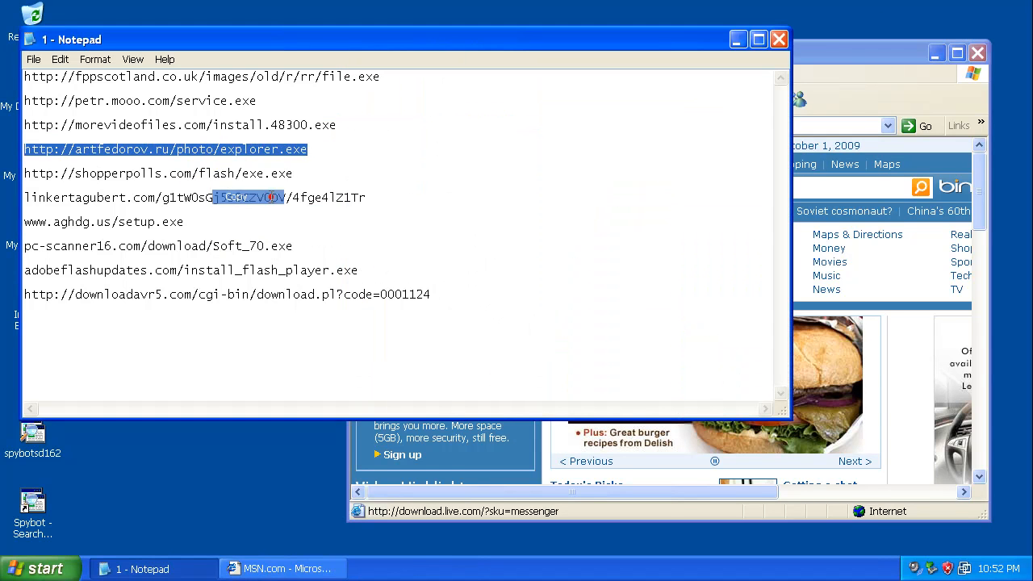
{"action": "right_click", "coordinate": [492, 129]}
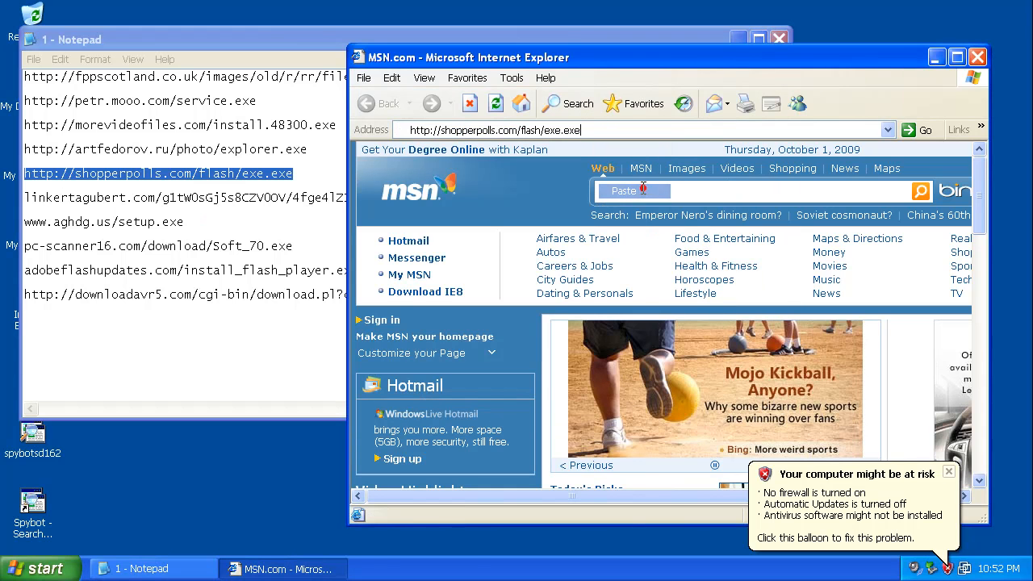
{"action": "left_click", "coordinate": [924, 129]}
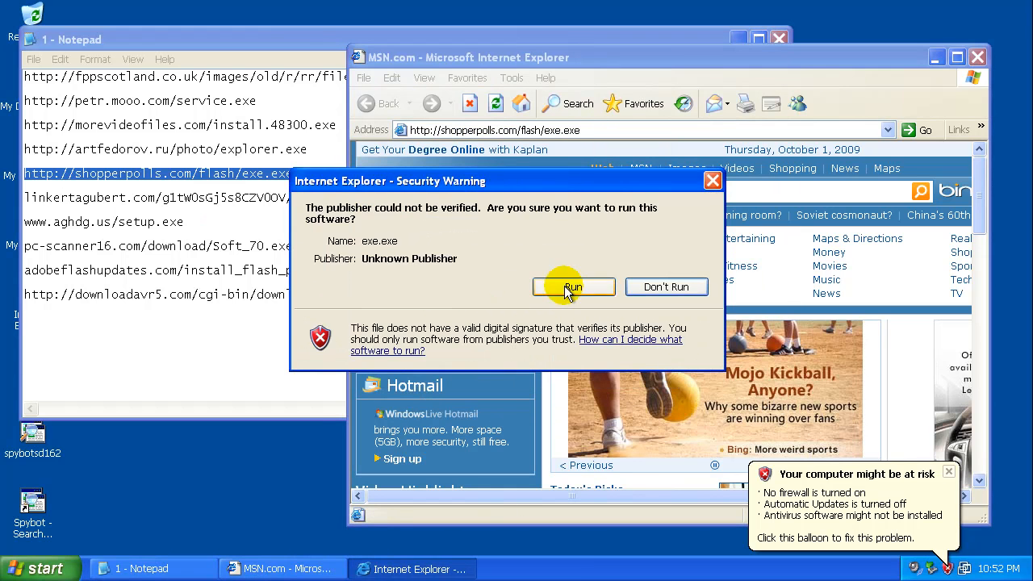
Load the pc-scanner16 and adobeflashupdates links and close the Antivirus Pro 2010 download.
{"action": "right_click", "coordinate": [226, 197]}
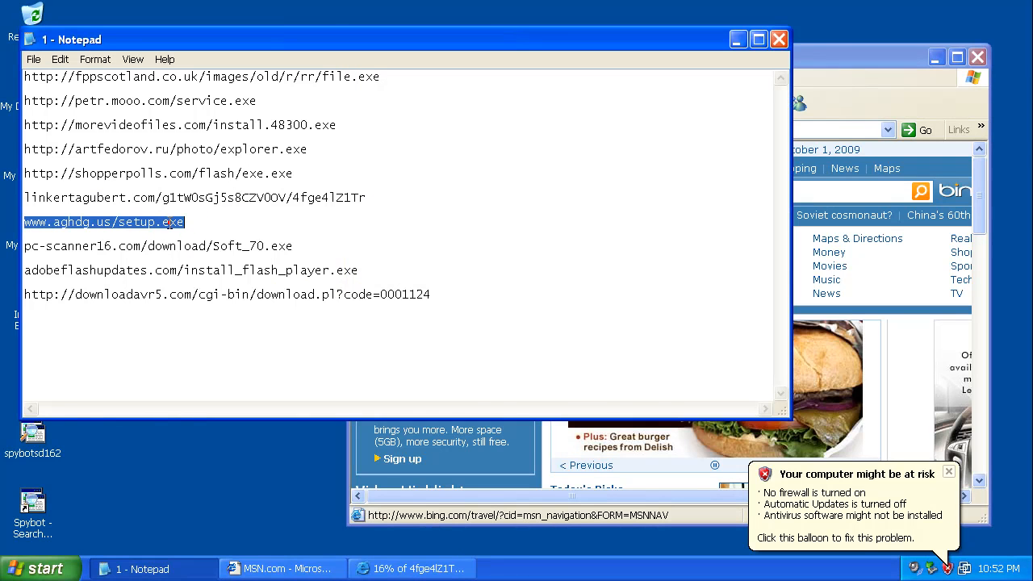
{"action": "left_click", "coordinate": [282, 569]}
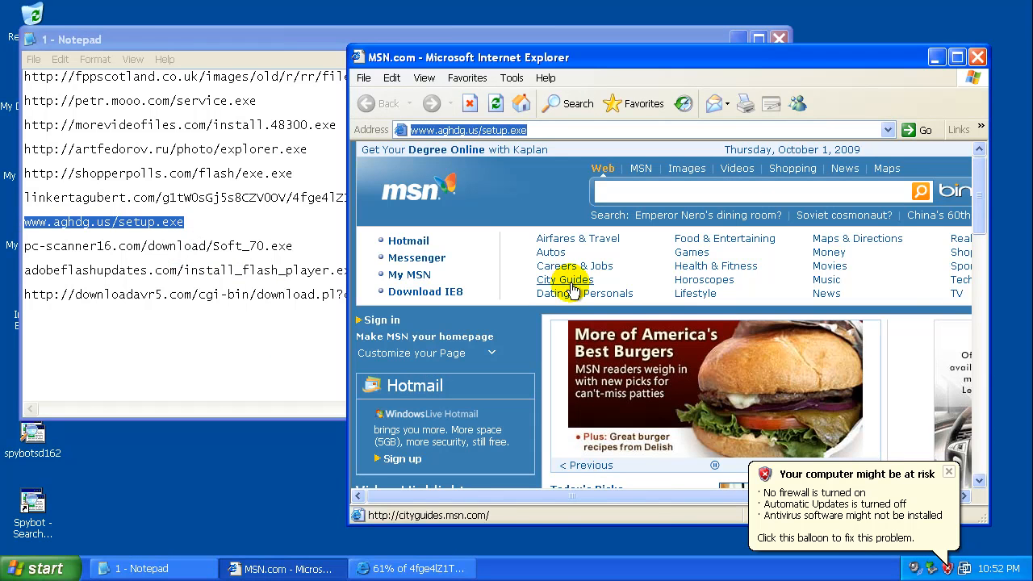
{"action": "right_click", "coordinate": [161, 245]}
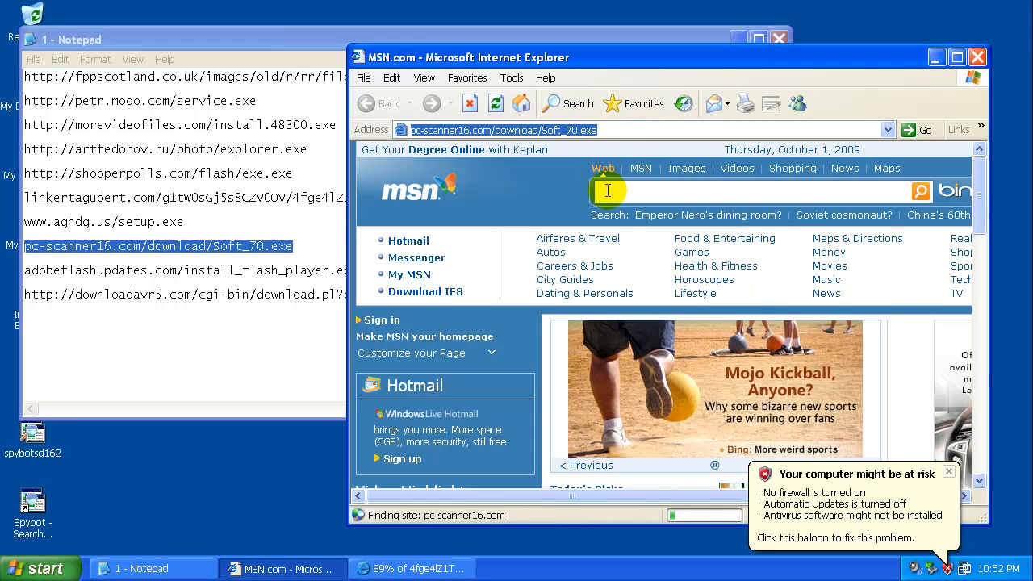
{"action": "mouse_move", "coordinate": [513, 257]}
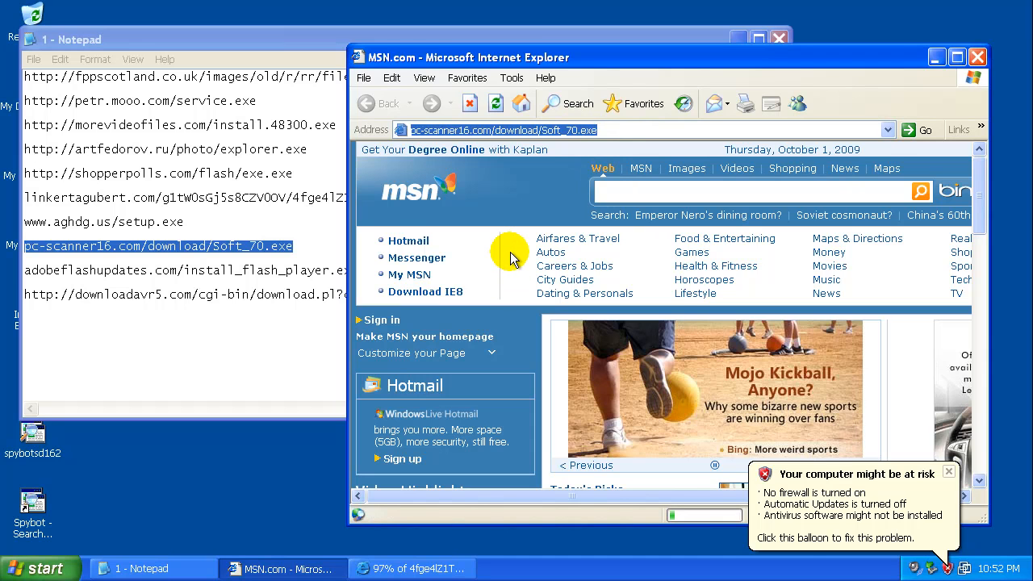
{"action": "mouse_move", "coordinate": [572, 293]}
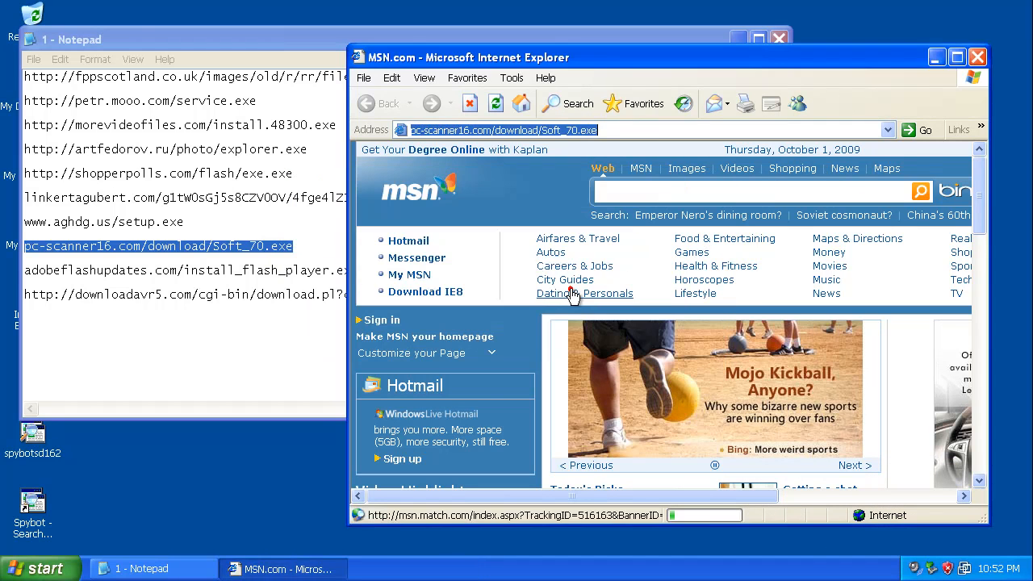
{"action": "right_click", "coordinate": [190, 271]}
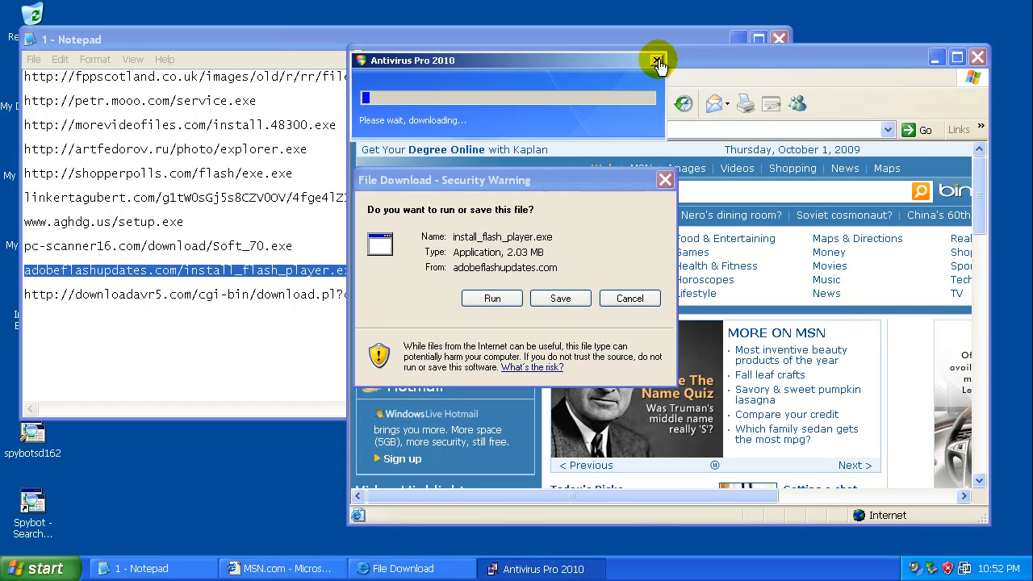
{"action": "left_click", "coordinate": [492, 298]}
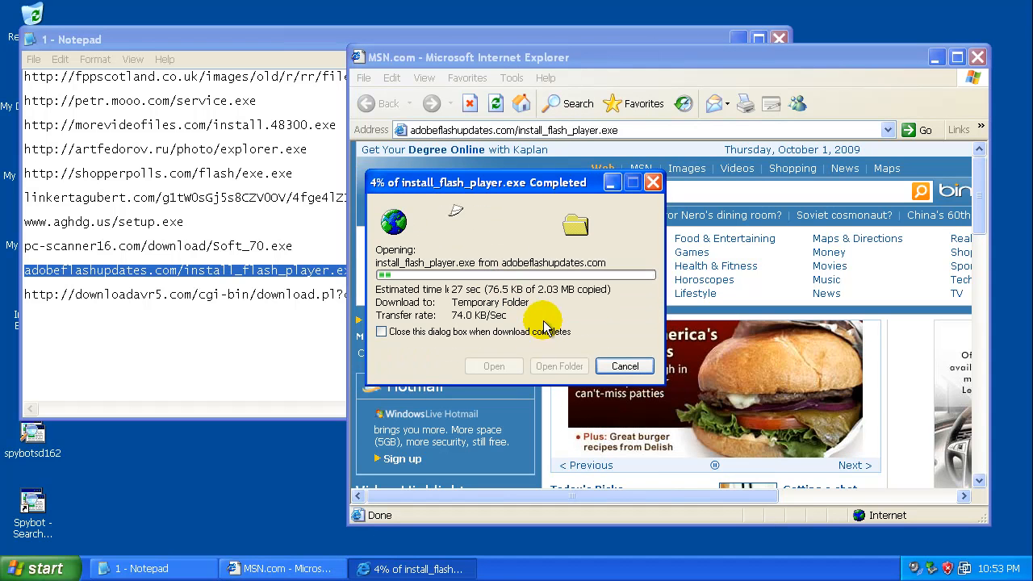
Paste the downloadavr5 link, run install_flash_player.exe, and close its finished setup.
{"action": "right_click", "coordinate": [186, 294]}
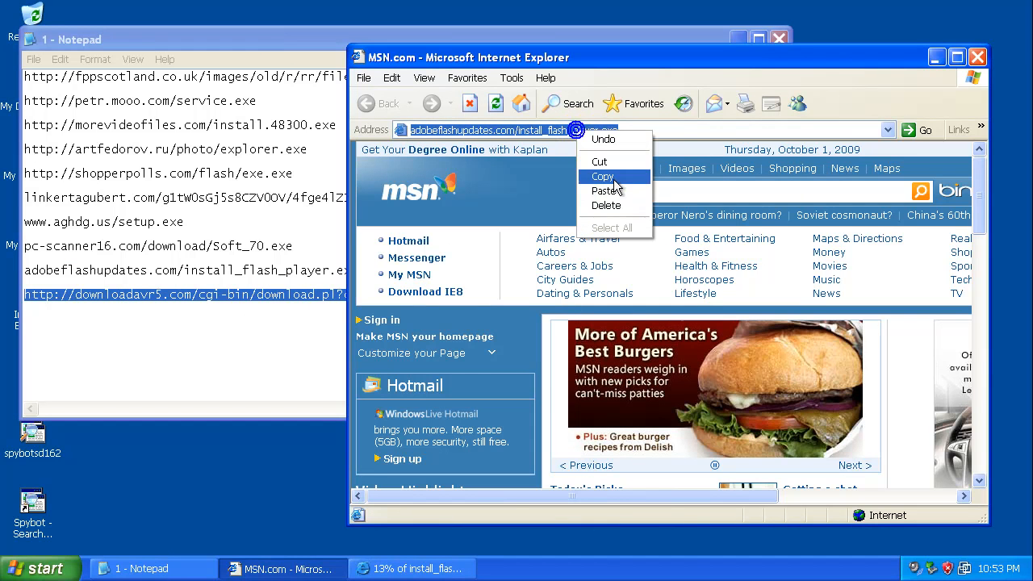
{"action": "left_click", "coordinate": [606, 190]}
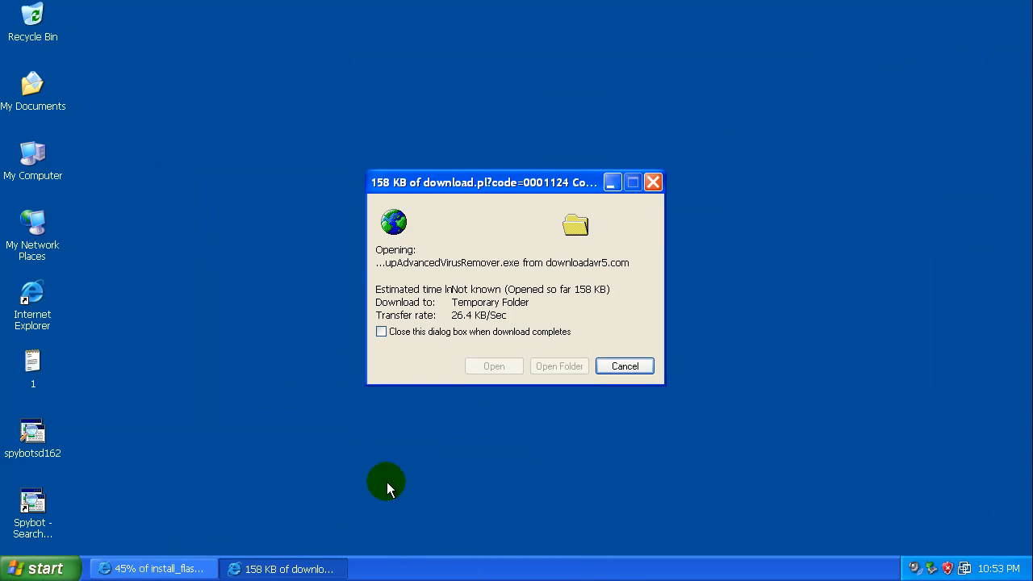
{"action": "mouse_move", "coordinate": [487, 408]}
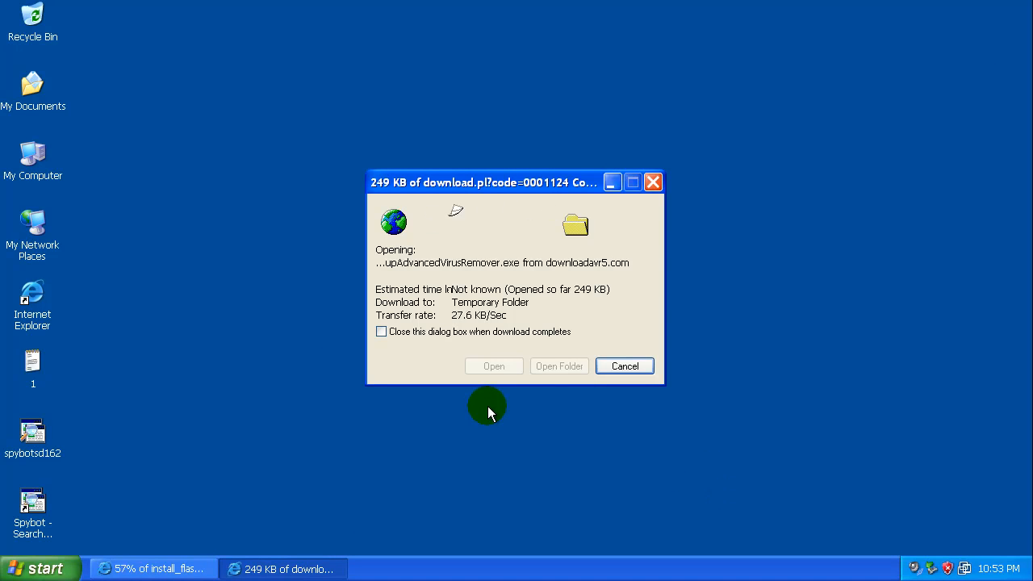
{"action": "mouse_move", "coordinate": [258, 487]}
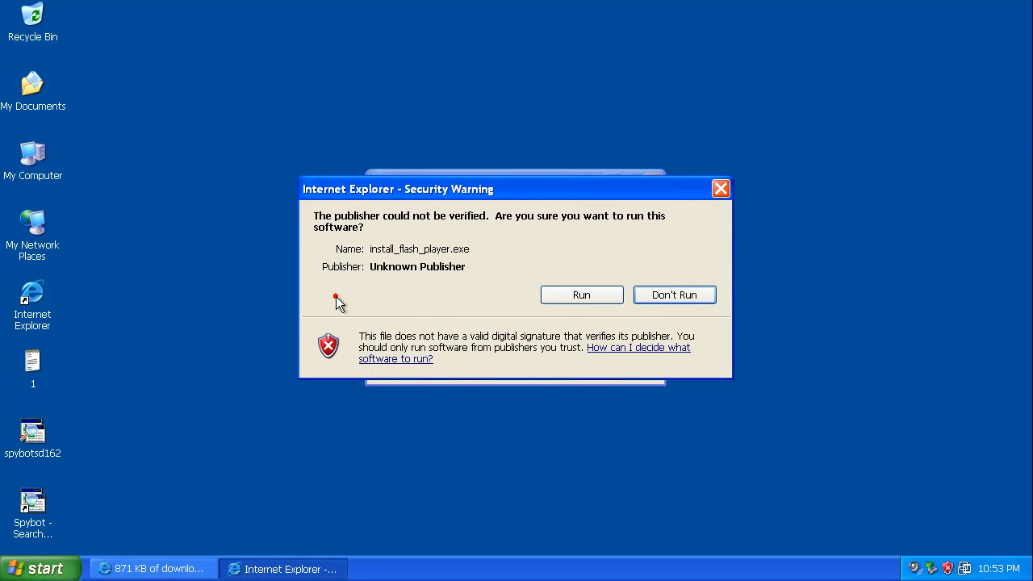
{"action": "left_click", "coordinate": [581, 294]}
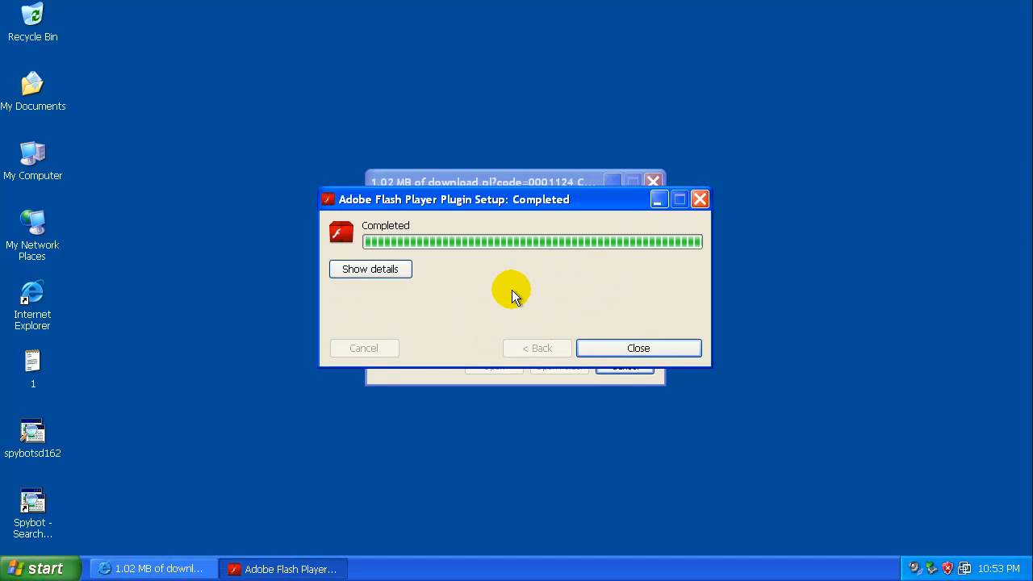
{"action": "left_click", "coordinate": [637, 348]}
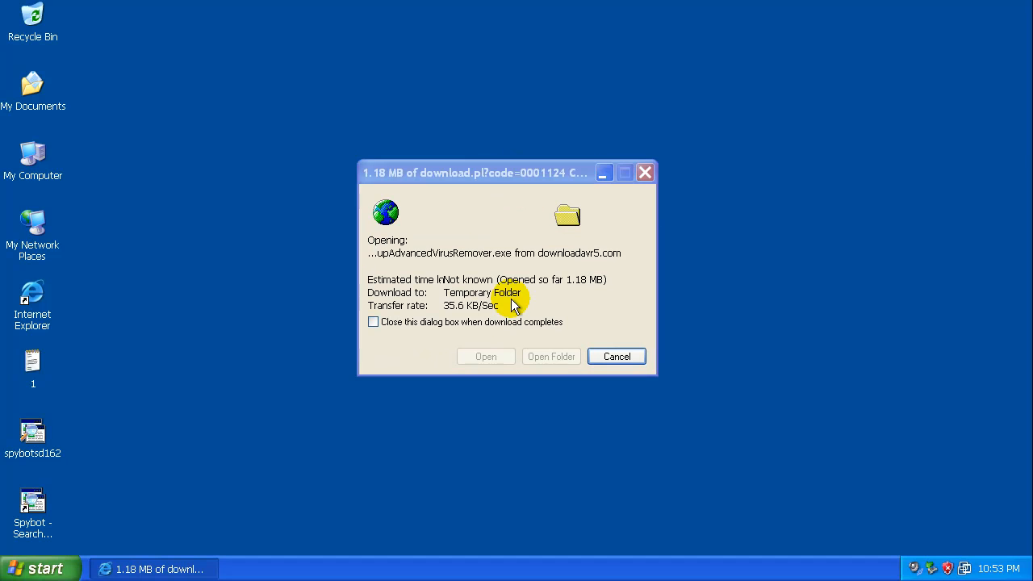
{"action": "mouse_move", "coordinate": [394, 257]}
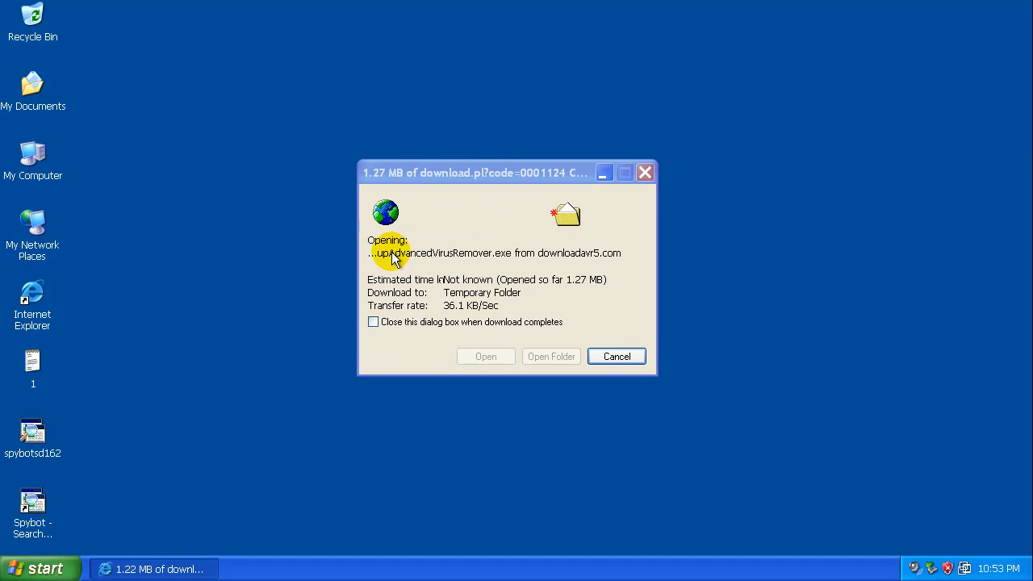
{"action": "mouse_move", "coordinate": [473, 264]}
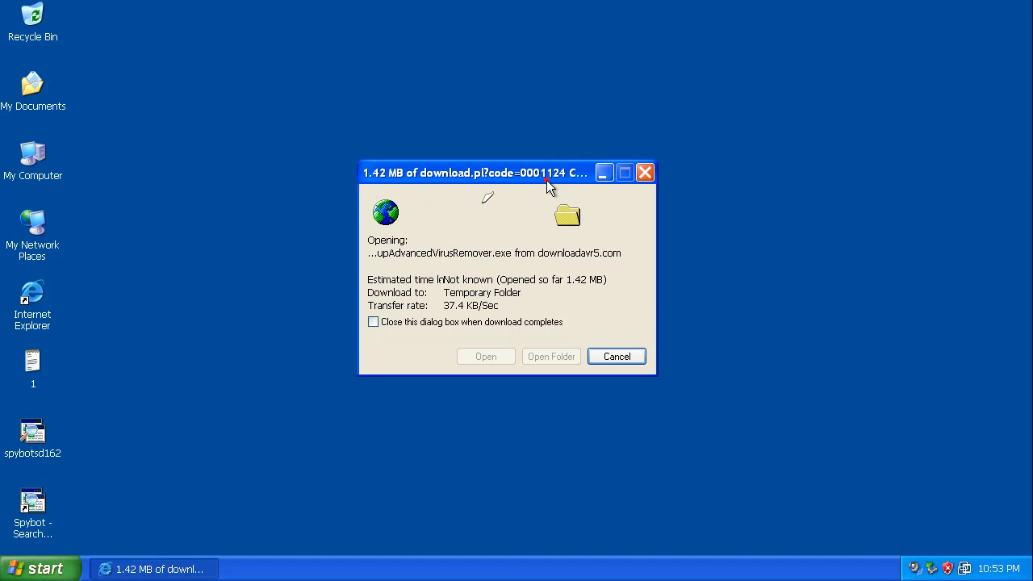
{"action": "mouse_move", "coordinate": [318, 541]}
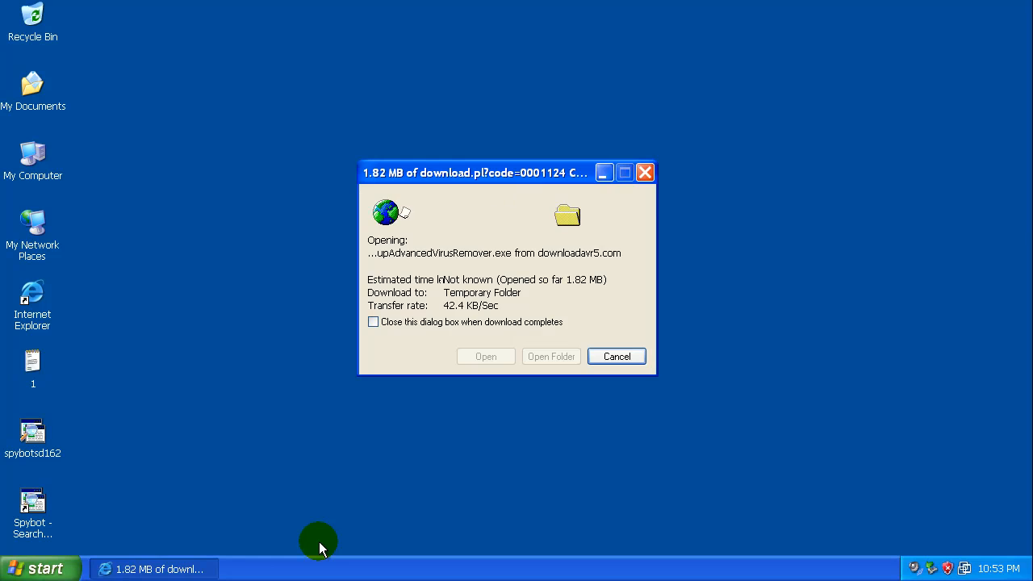
{"action": "left_click", "coordinate": [616, 356]}
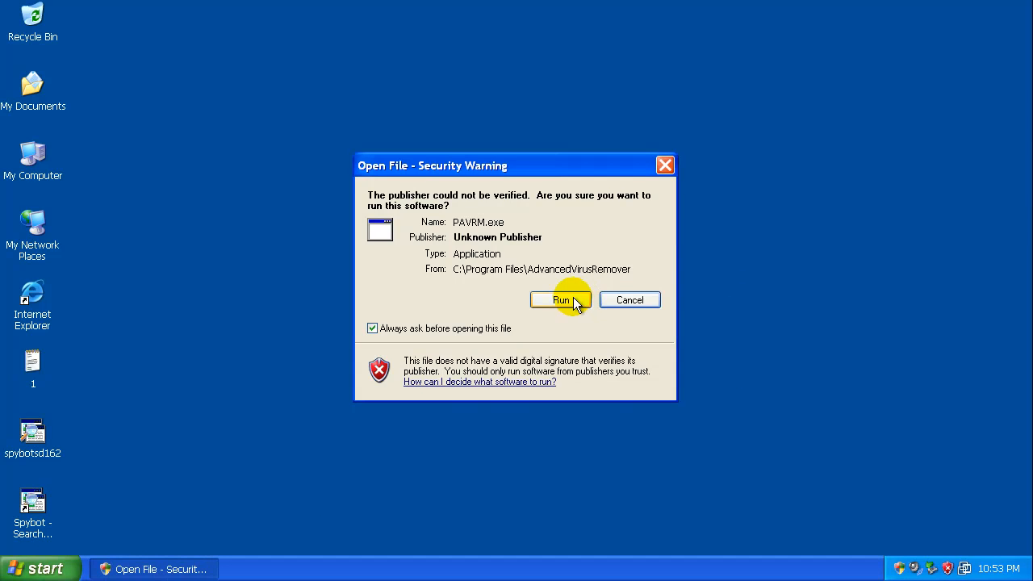
Run PAVRM.exe, let the fake scan report five threats, then close Advanced Virus Remover.
{"action": "left_click", "coordinate": [560, 300]}
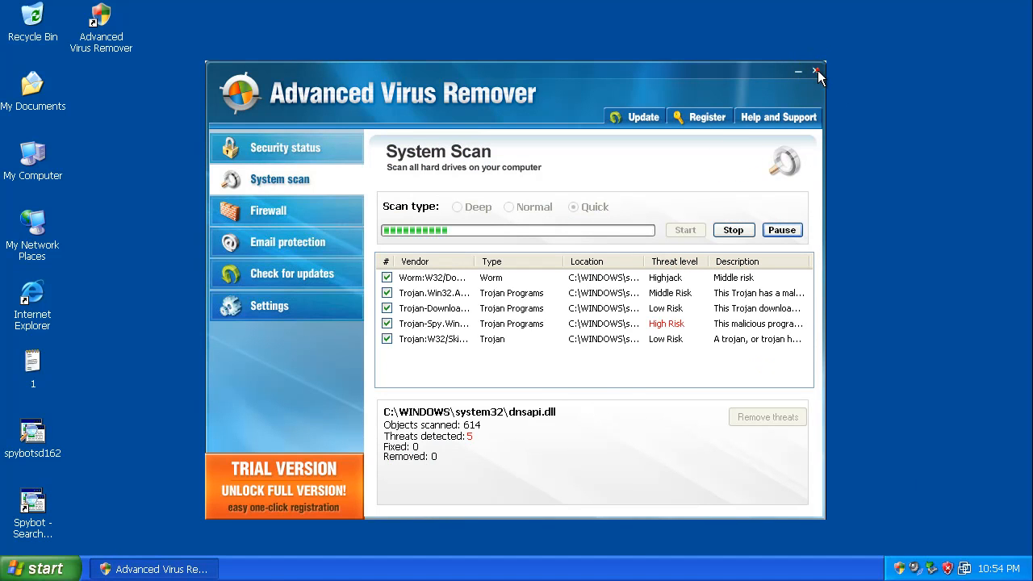
{"action": "left_click", "coordinate": [815, 71]}
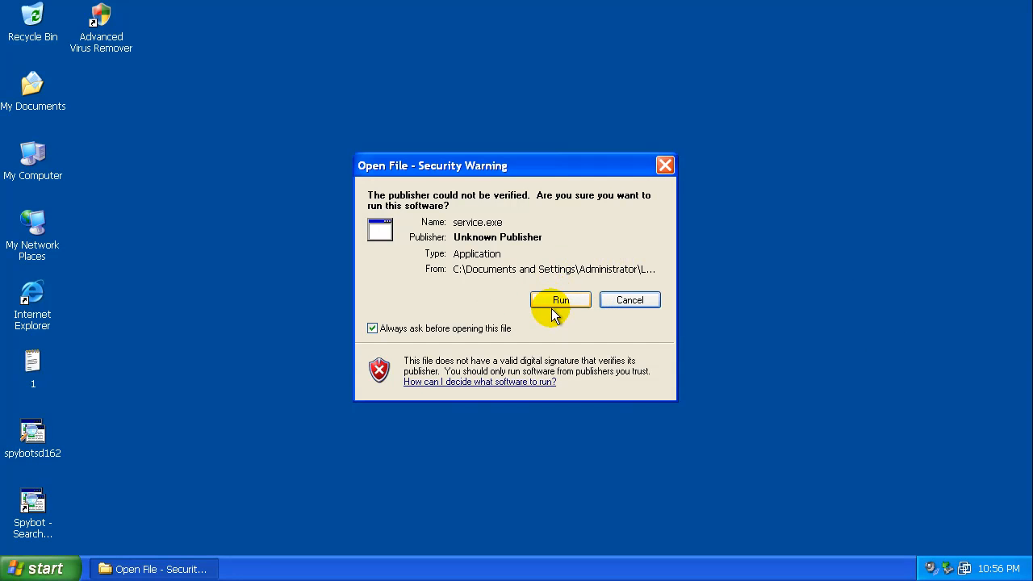
Launch Spybot - Search & Destroy from its desktop shortcut and close the Advanced Virus Remover scan window.
{"action": "left_click", "coordinate": [560, 300]}
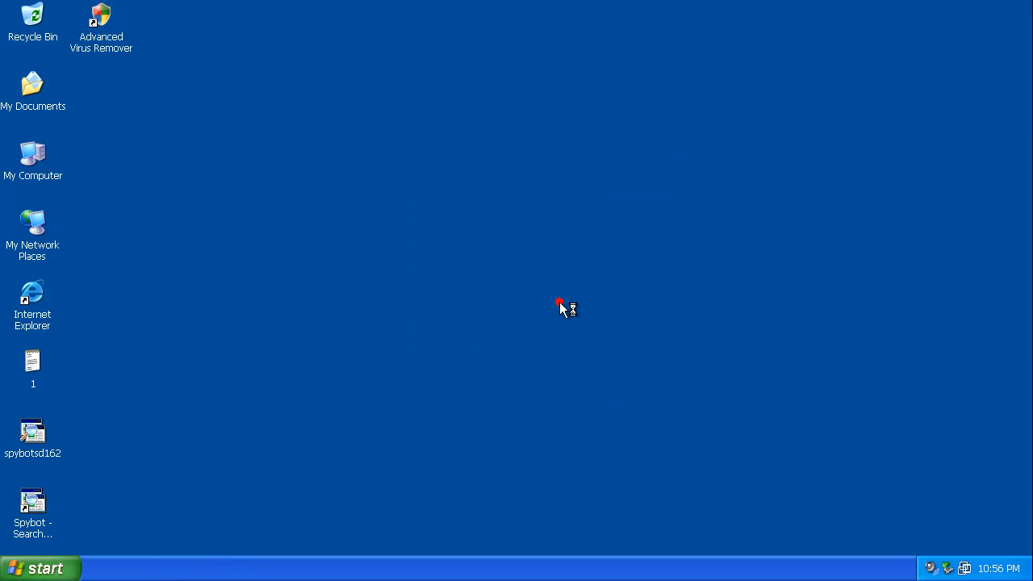
{"action": "double_click", "coordinate": [101, 20]}
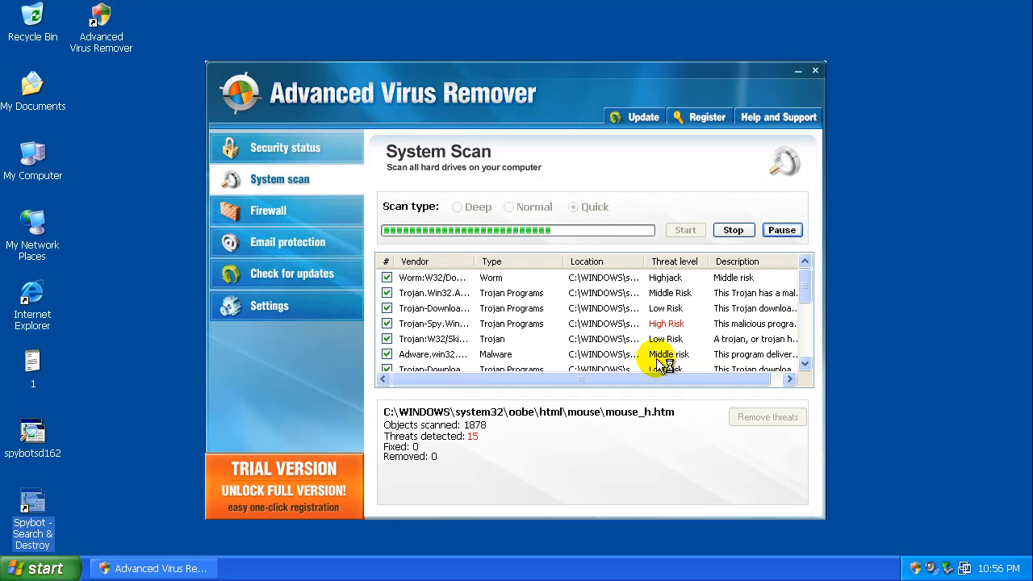
{"action": "left_click", "coordinate": [815, 70]}
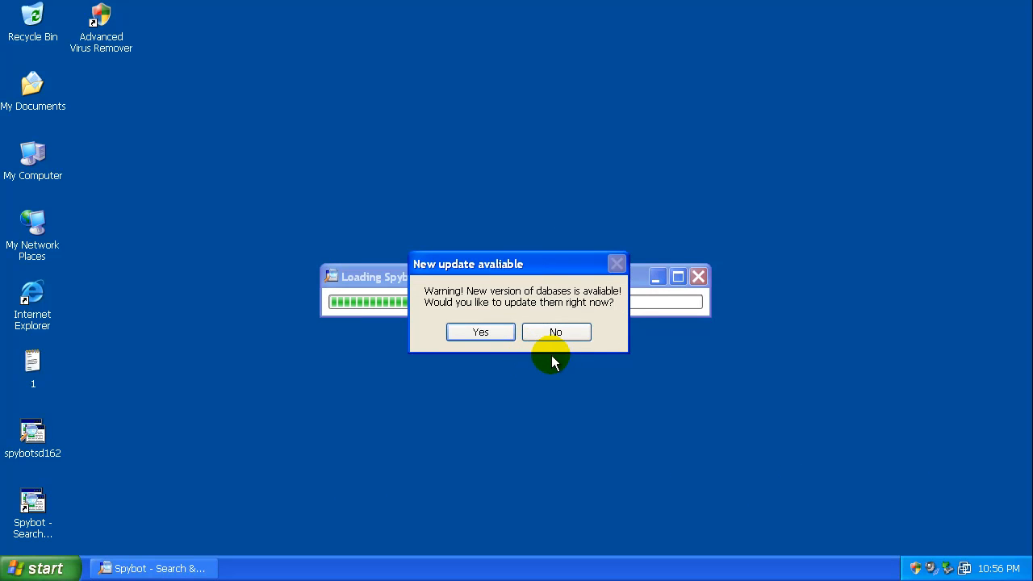
Decline the database update, start a Search & Destroy problem check, and enlarge the window.
{"action": "left_click", "coordinate": [555, 332]}
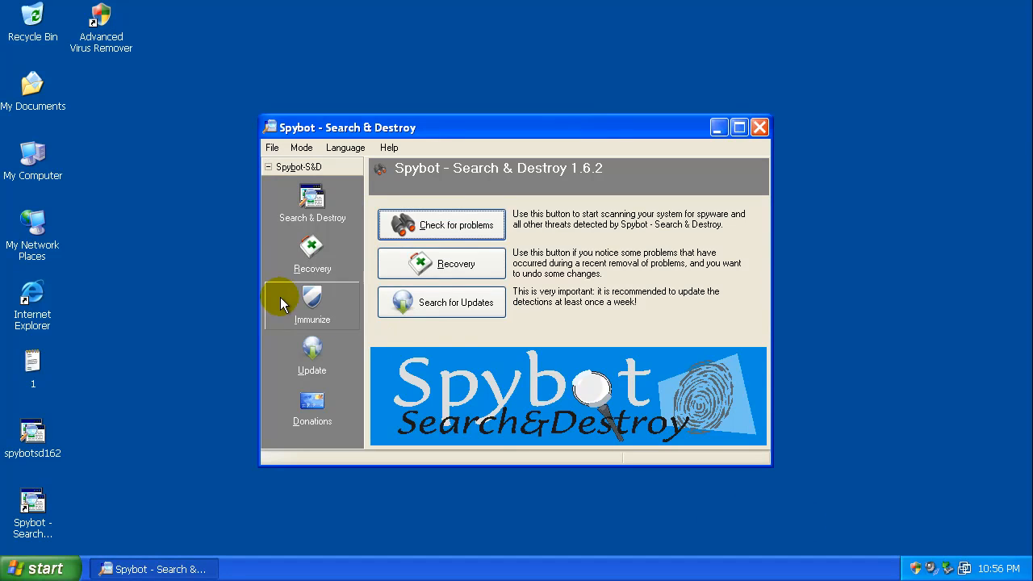
{"action": "left_click", "coordinate": [311, 202]}
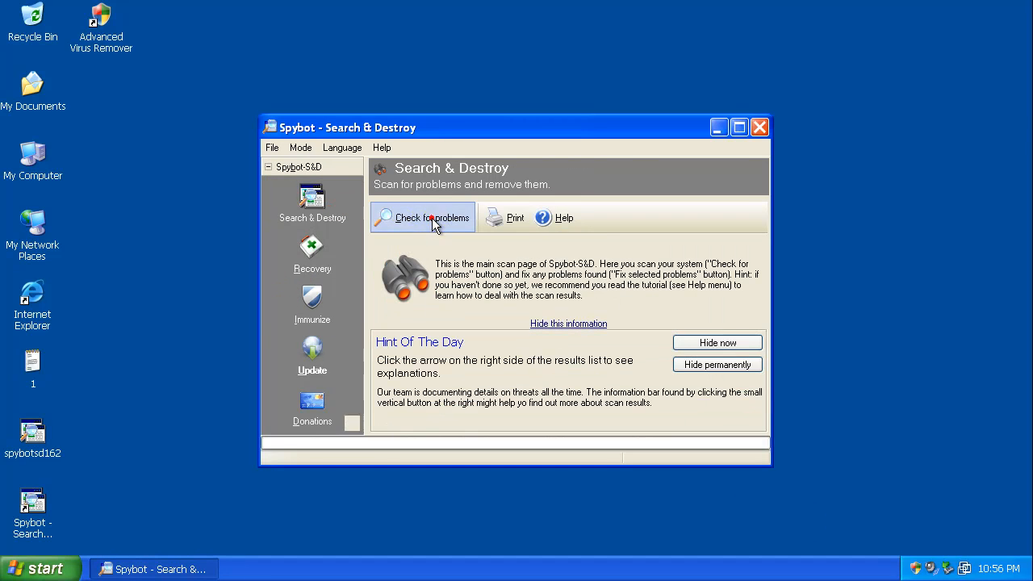
{"action": "left_click", "coordinate": [422, 217]}
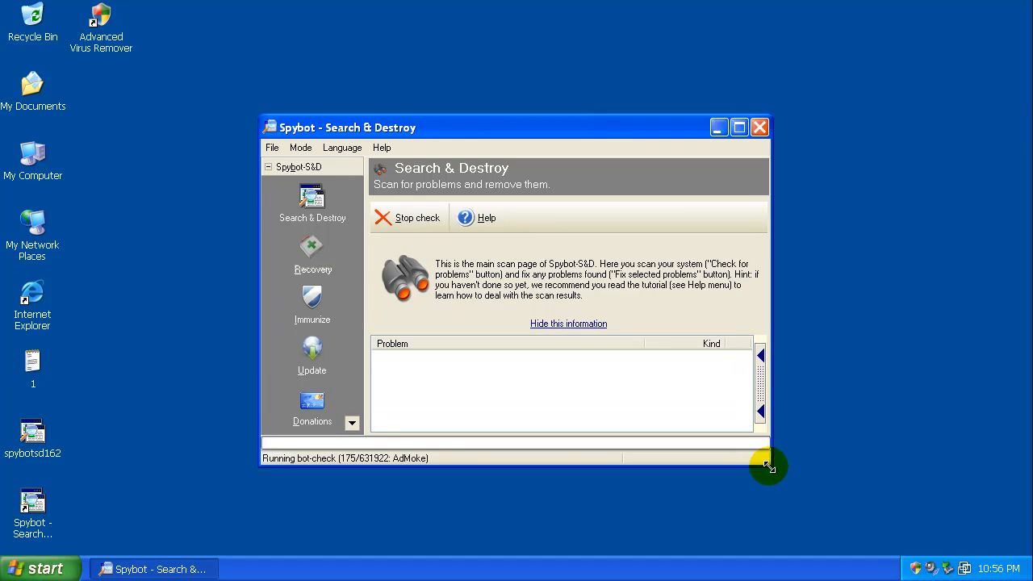
{"action": "left_click_drag", "start_coordinate": [767, 465], "coordinate": [911, 553]}
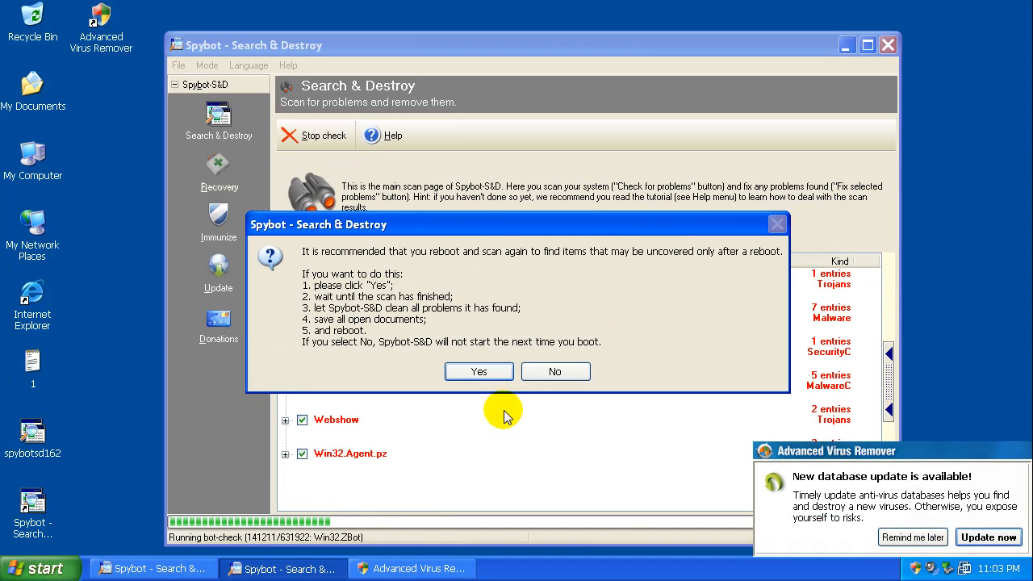
{"action": "mouse_move", "coordinate": [492, 222]}
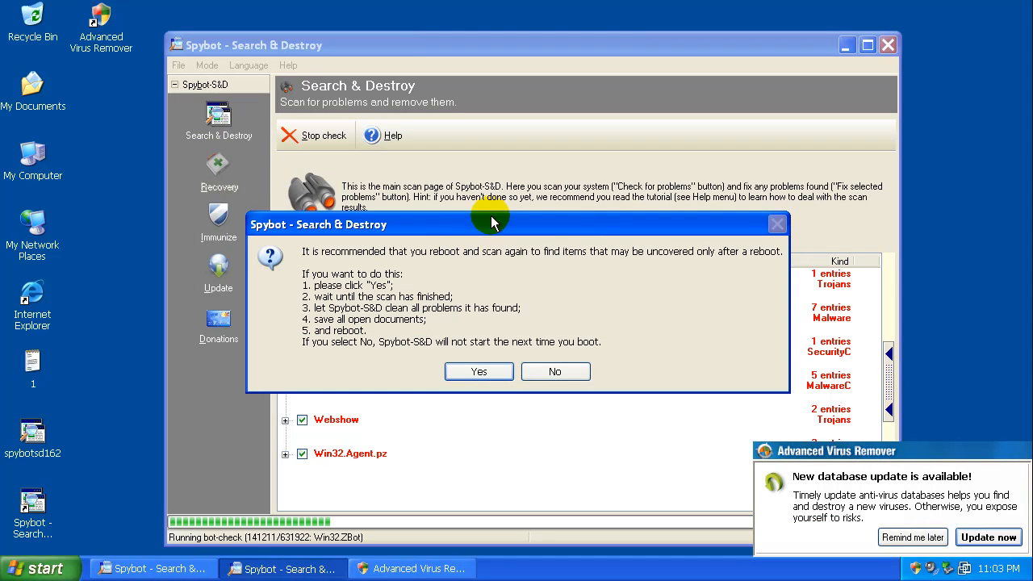
{"action": "mouse_move", "coordinate": [432, 283]}
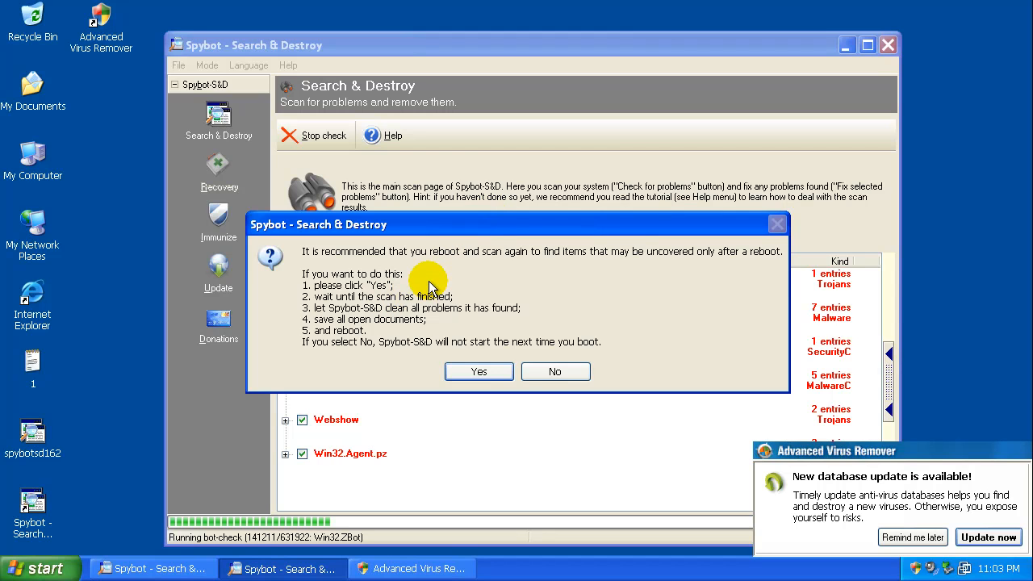
{"action": "mouse_move", "coordinate": [523, 273]}
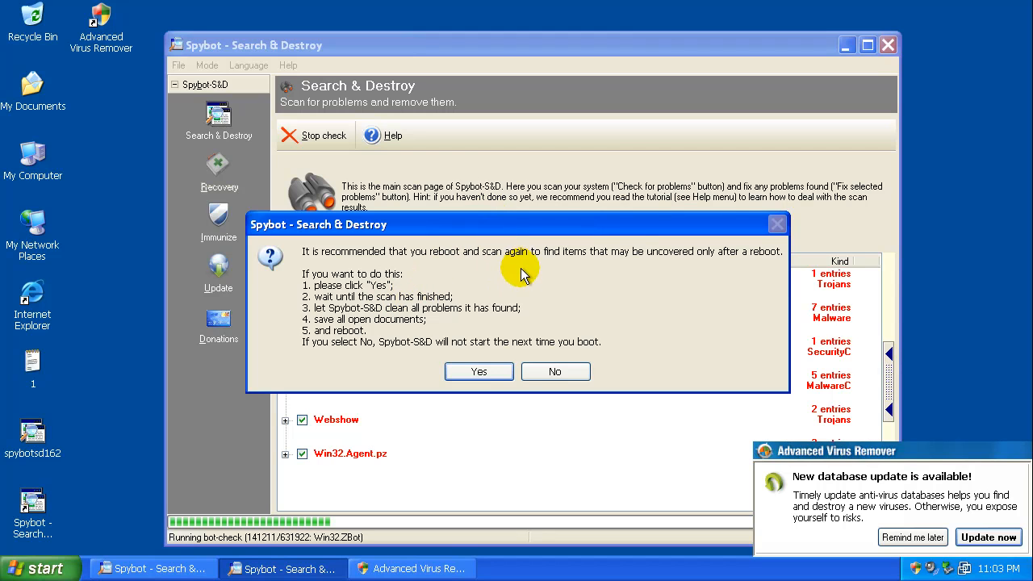
{"action": "mouse_move", "coordinate": [375, 333]}
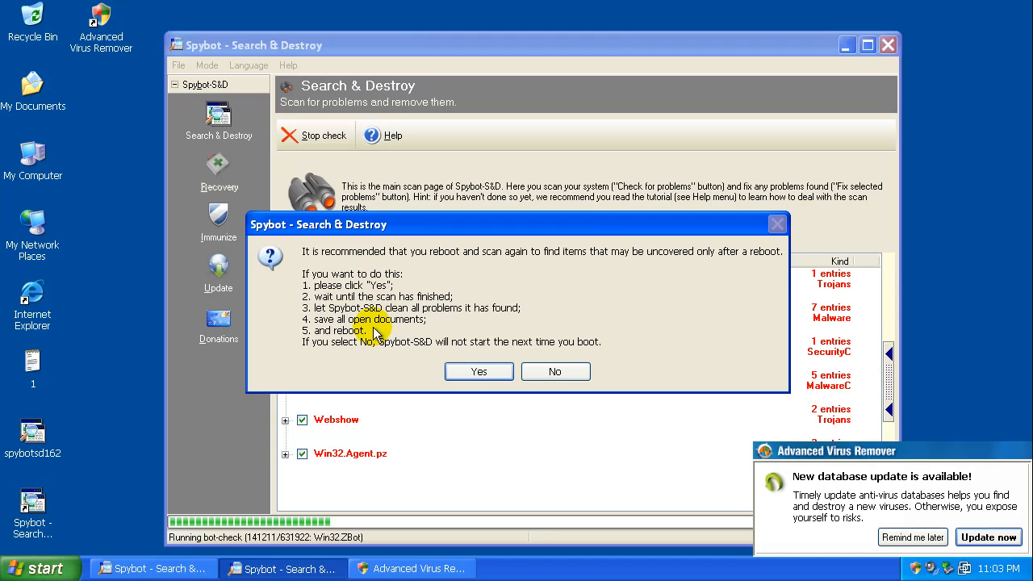
{"action": "mouse_move", "coordinate": [449, 307]}
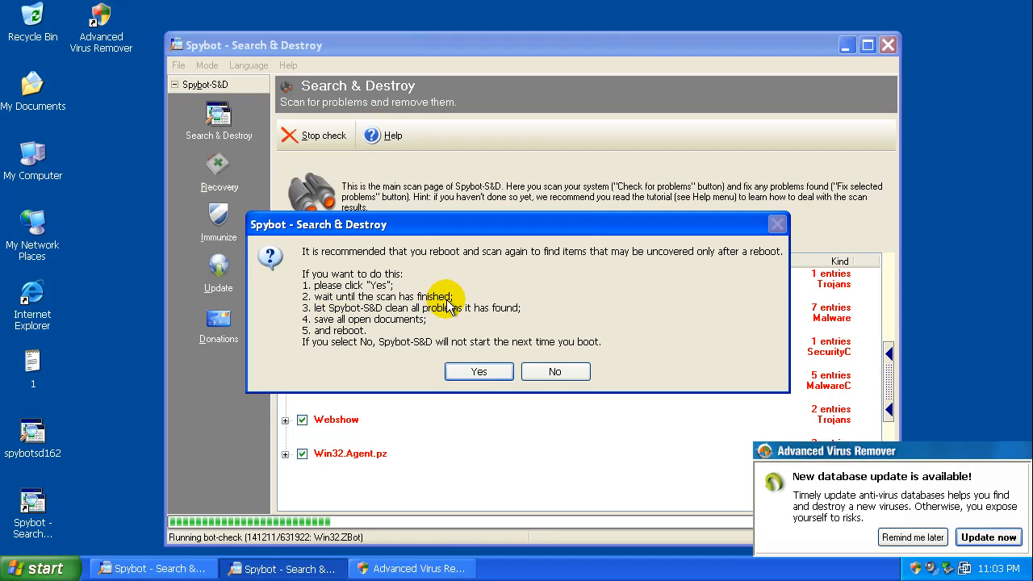
{"action": "mouse_move", "coordinate": [515, 327]}
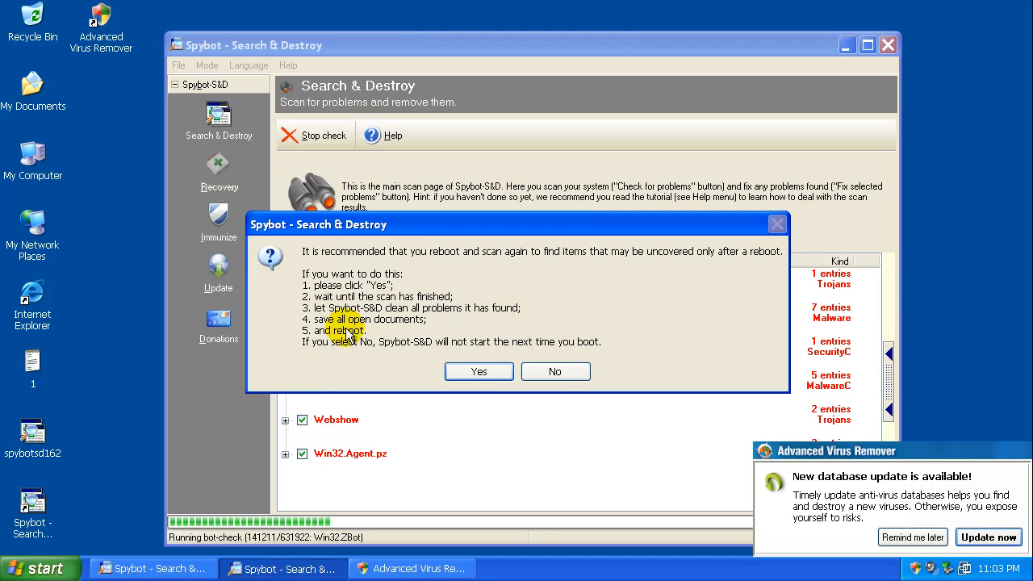
{"action": "mouse_move", "coordinate": [379, 329]}
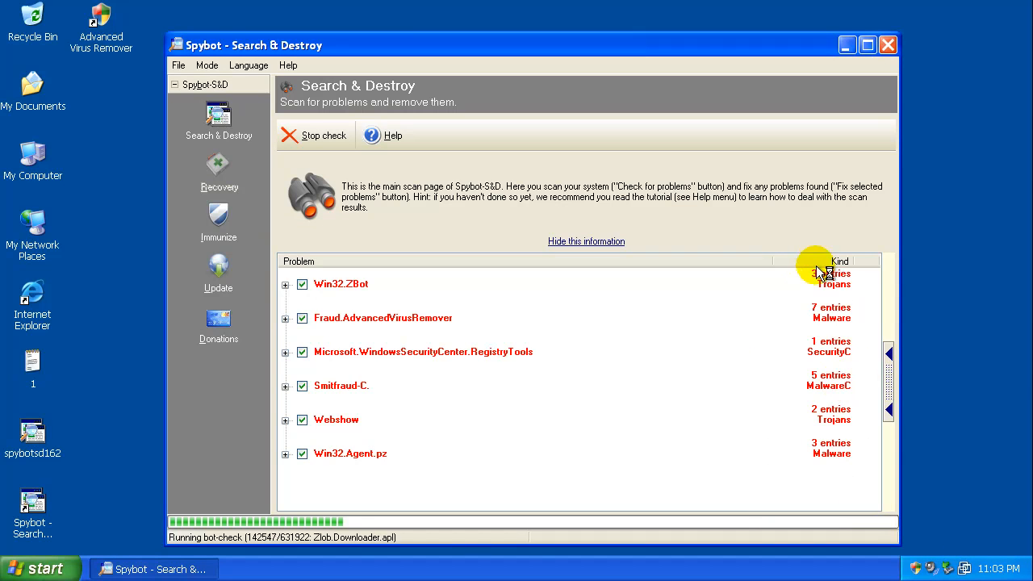
{"action": "mouse_move", "coordinate": [626, 472]}
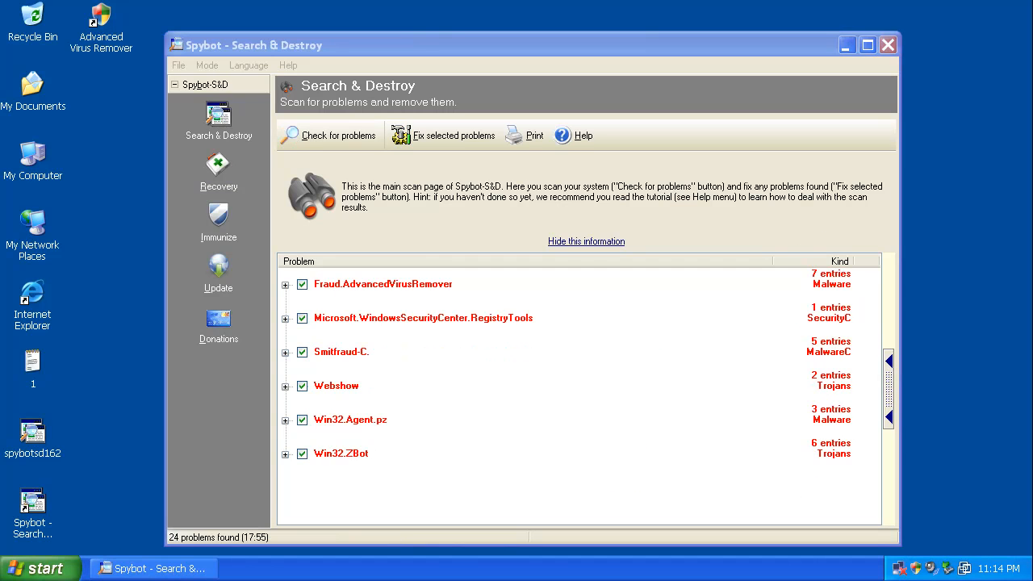
{"action": "mouse_move", "coordinate": [725, 309]}
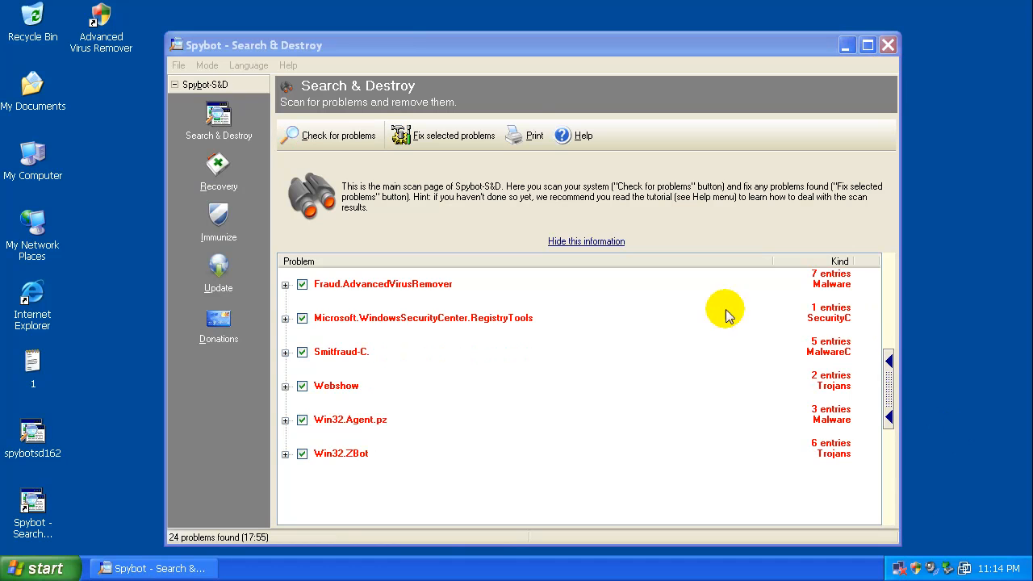
{"action": "mouse_move", "coordinate": [448, 158]}
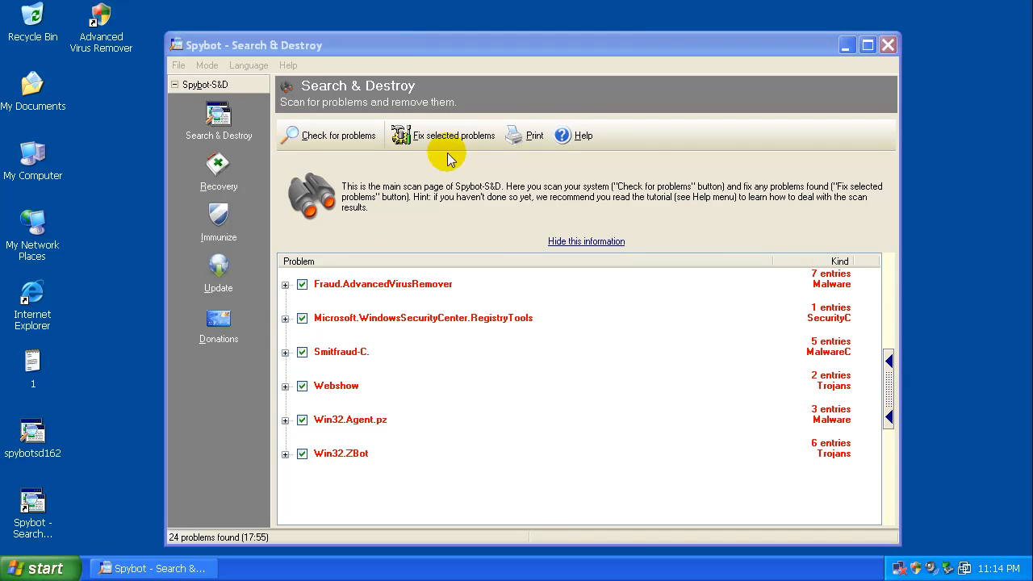
{"action": "mouse_move", "coordinate": [284, 284]}
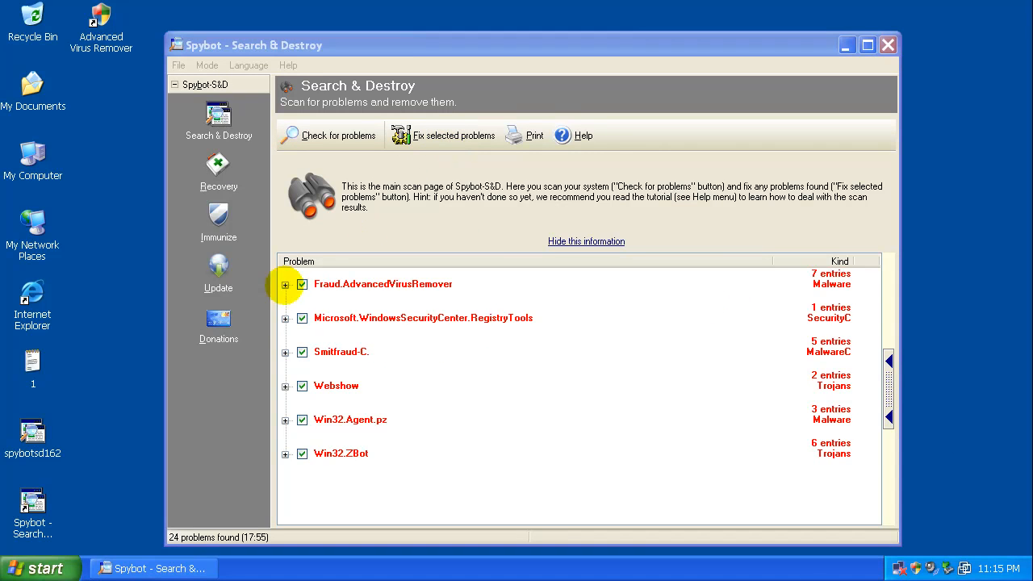
Review the Fraud.AdvancedVirusRemover entries, then request fixing all checked problems.
{"action": "left_click", "coordinate": [285, 284]}
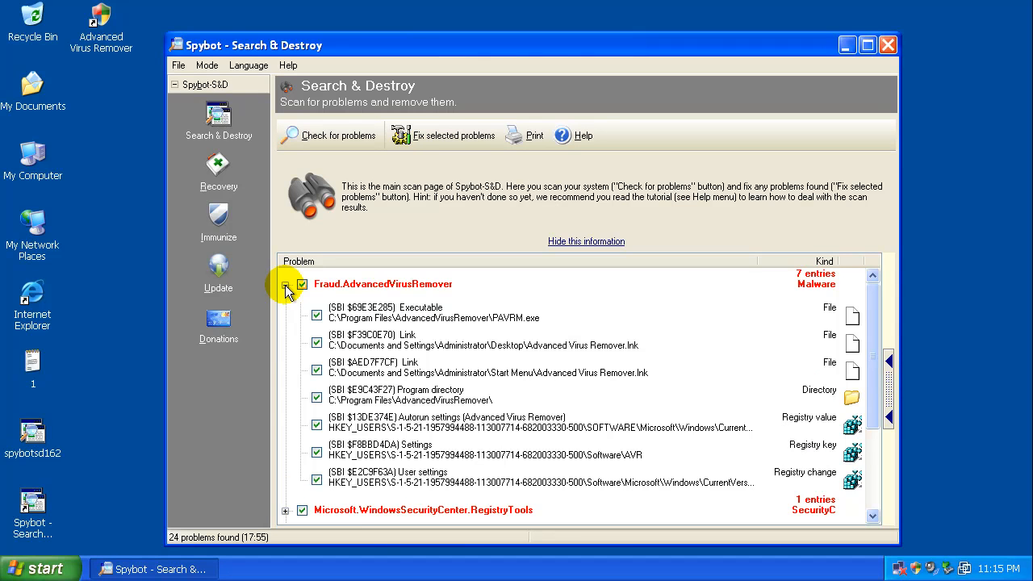
{"action": "left_click", "coordinate": [285, 284]}
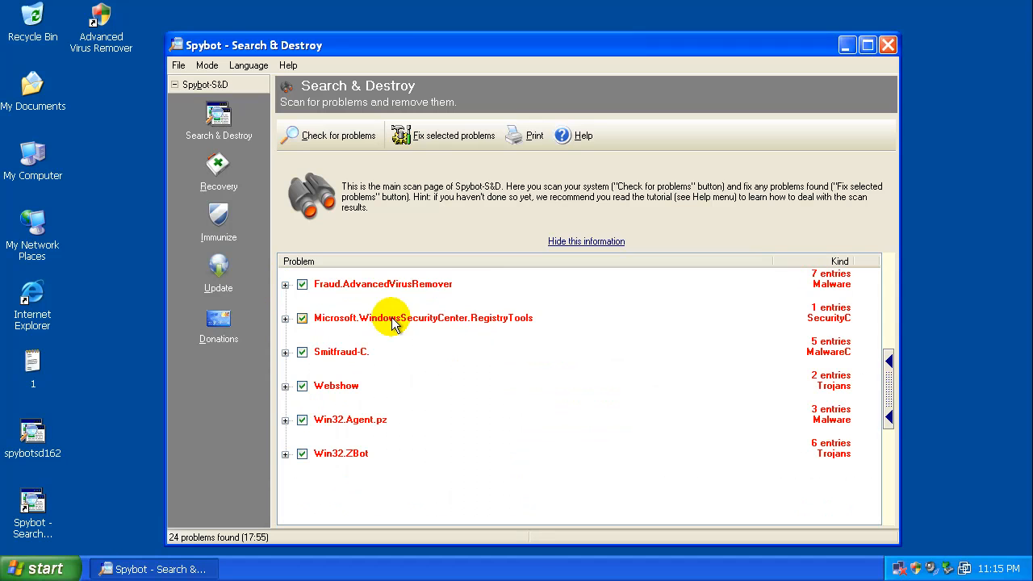
{"action": "left_click", "coordinate": [454, 135]}
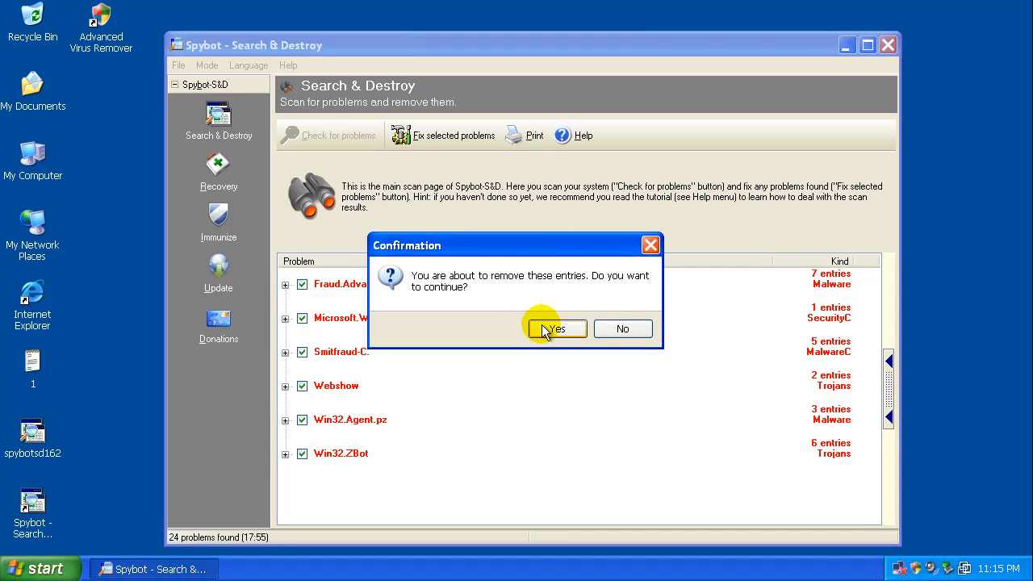
Confirm removing the selected problems, close Spybot, and bring up Windows' Turn Off Computer options.
{"action": "left_click", "coordinate": [556, 328]}
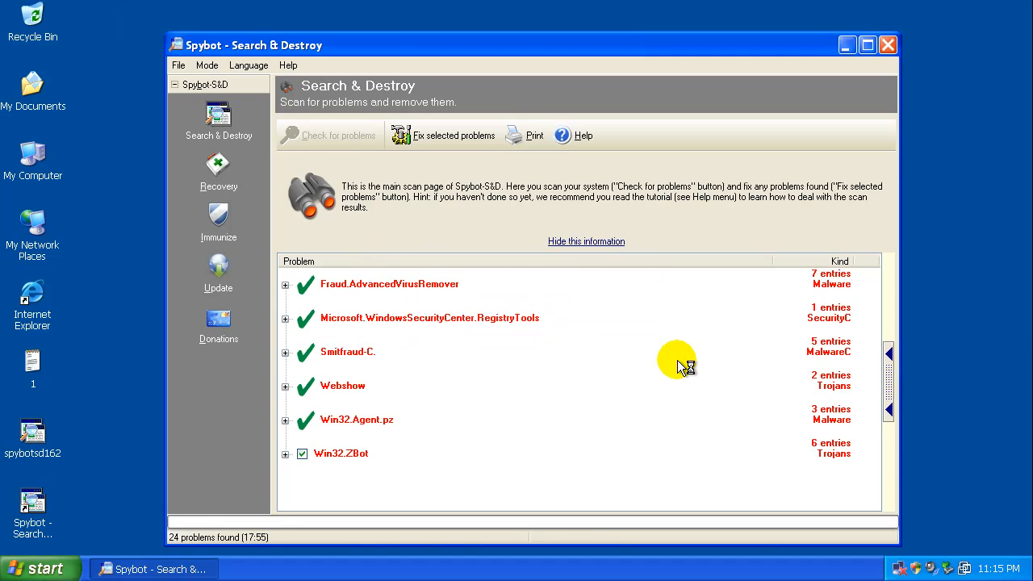
{"action": "left_click", "coordinate": [453, 134]}
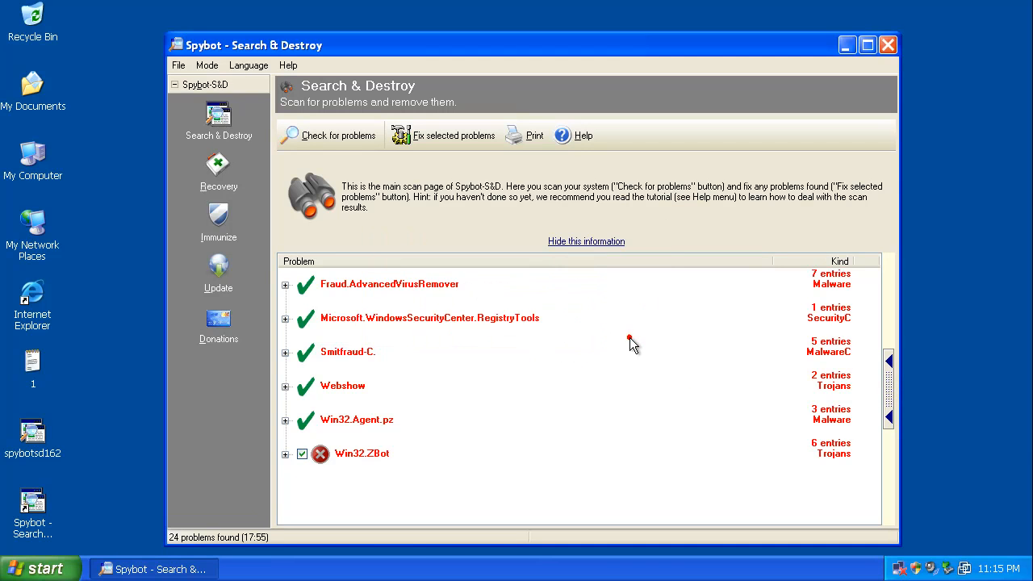
{"action": "mouse_move", "coordinate": [888, 45]}
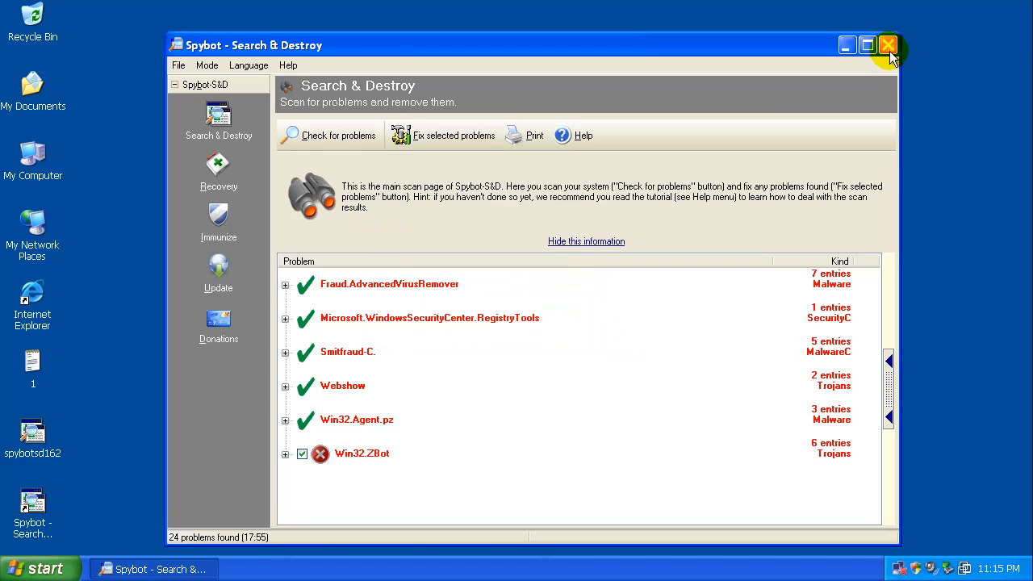
{"action": "left_click", "coordinate": [36, 569]}
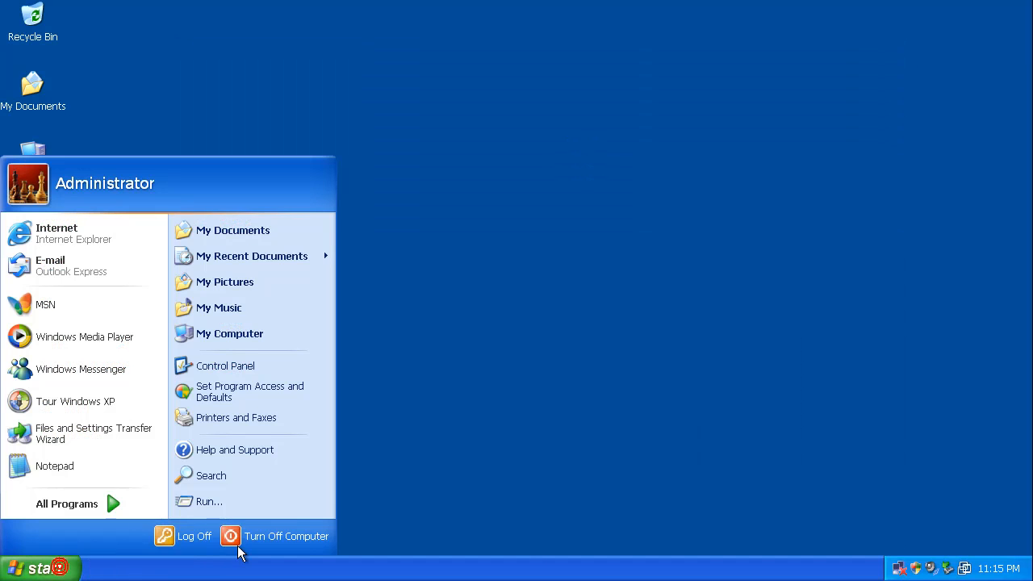
{"action": "left_click", "coordinate": [277, 536]}
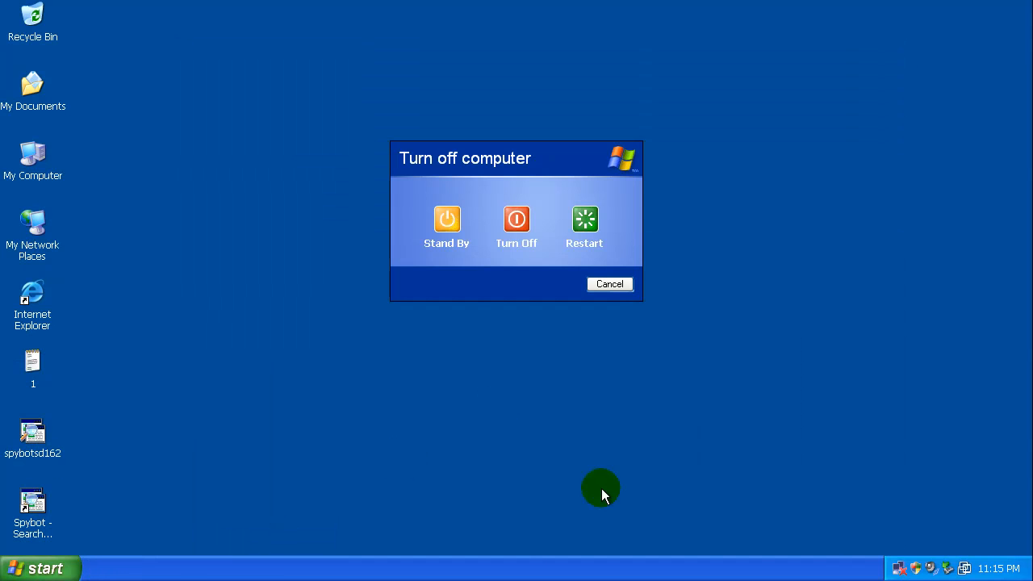